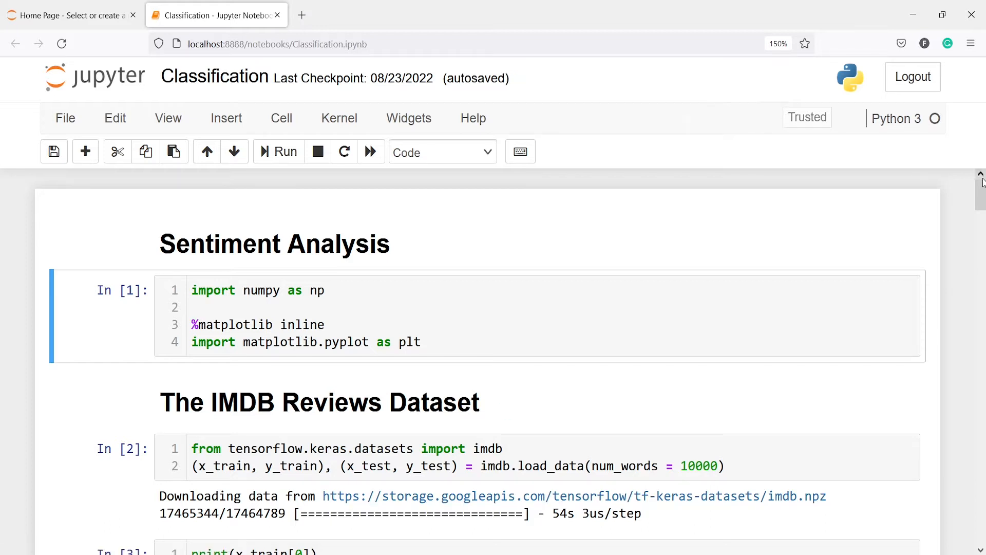
# Step: Replace 'hello' with 'hi' in the word-index lookup cell In [6] and rerun it
pyautogui.scroll(-3)
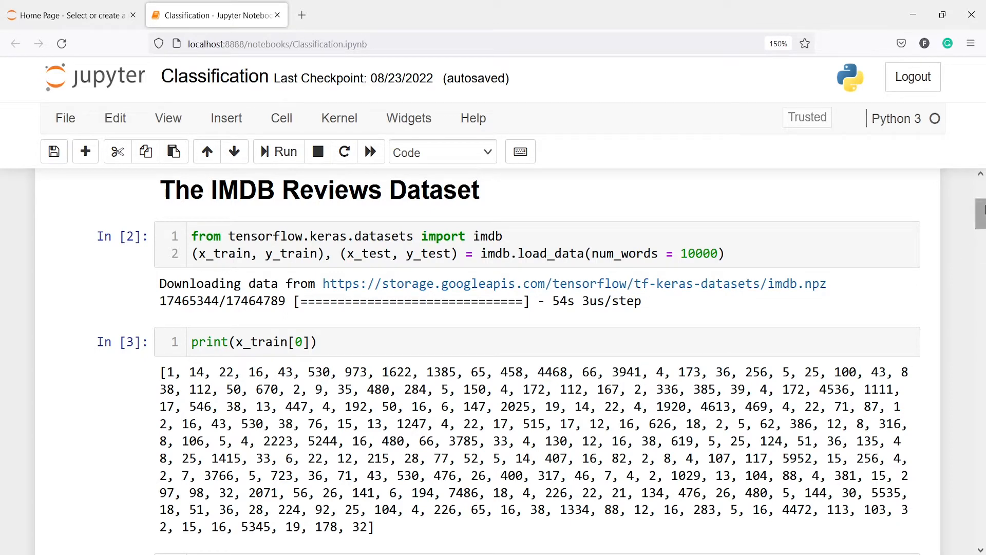
pyautogui.scroll(-3)
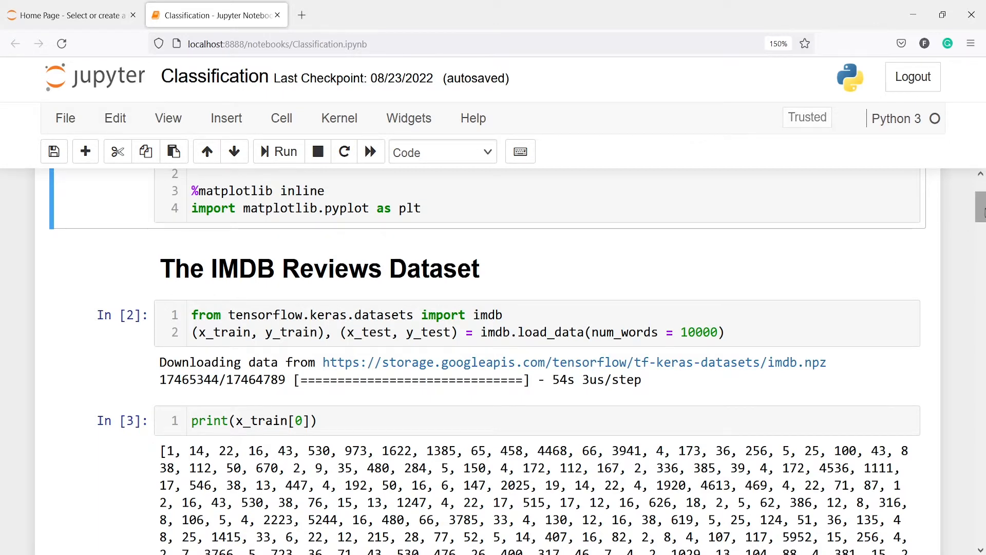
pyautogui.scroll(-3)
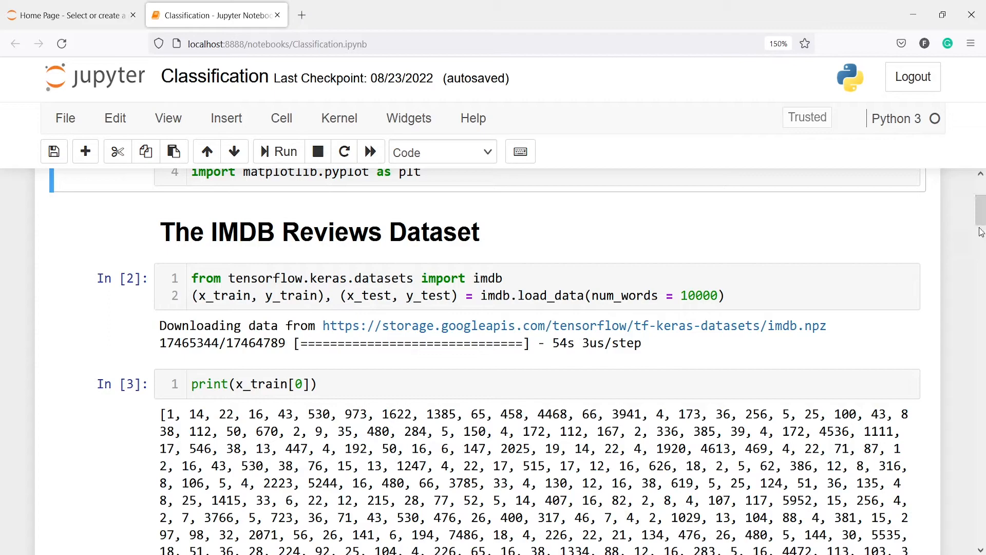
pyautogui.scroll(-3)
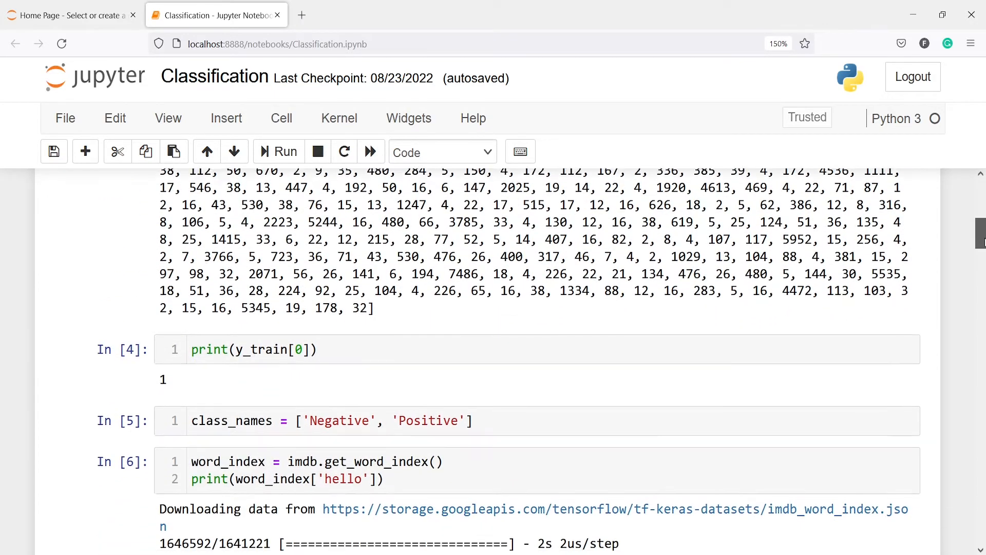
pyautogui.scroll(-3)
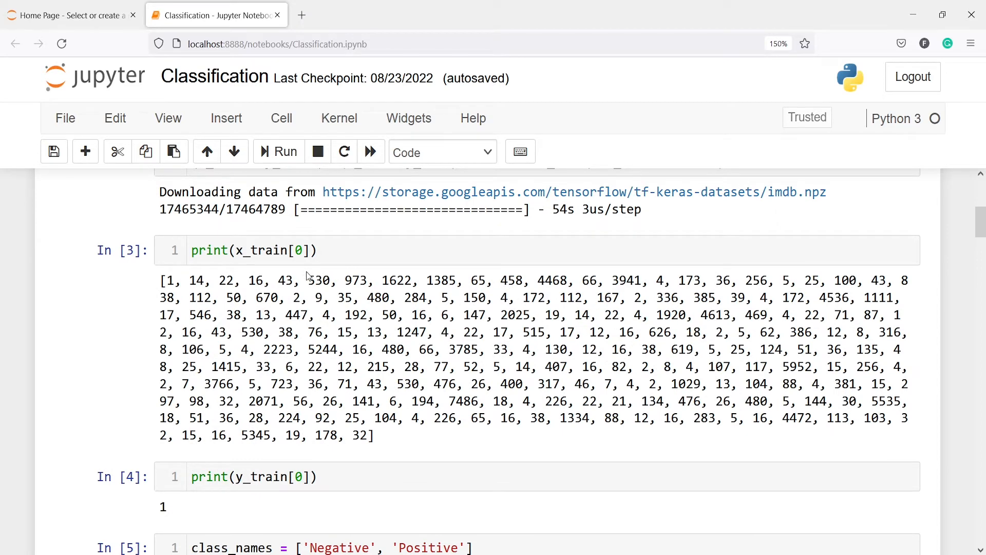
pyautogui.moveTo(315, 295)
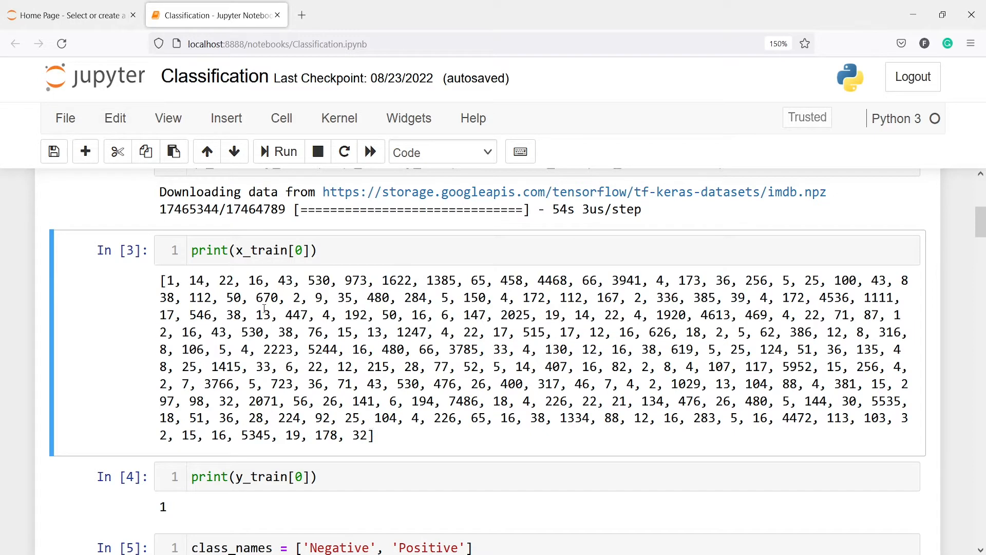
pyautogui.moveTo(287, 386)
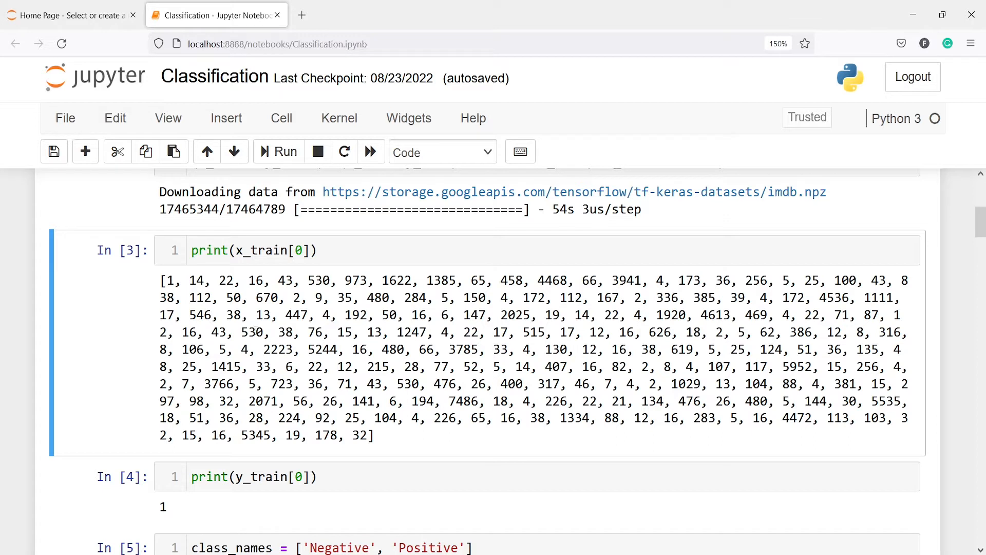
pyautogui.moveTo(177, 285)
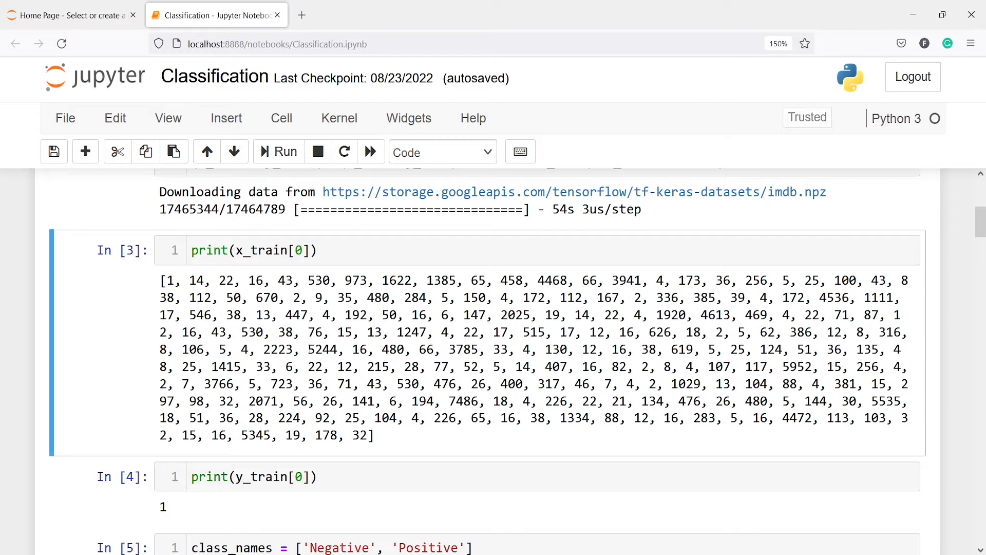
pyautogui.moveTo(828, 237)
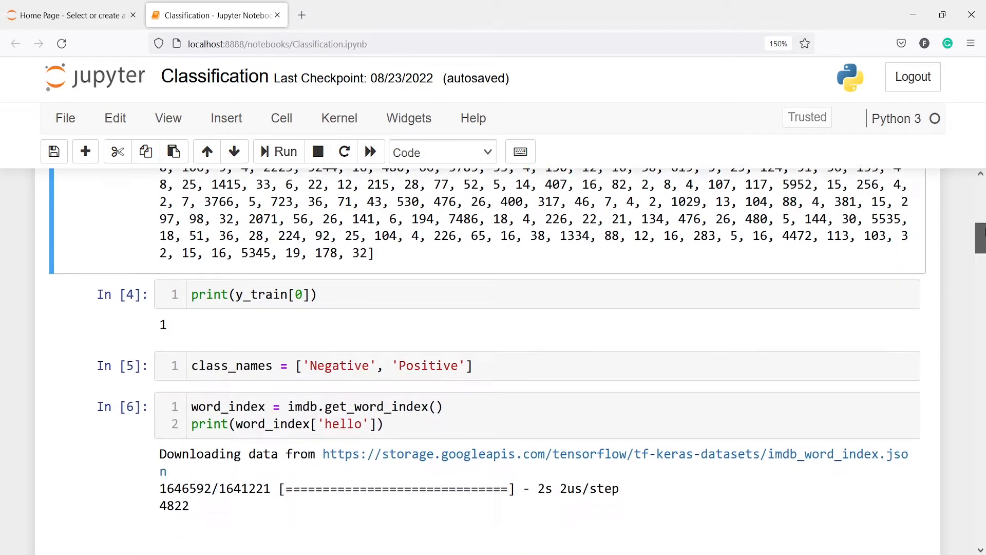
pyautogui.scroll(-3)
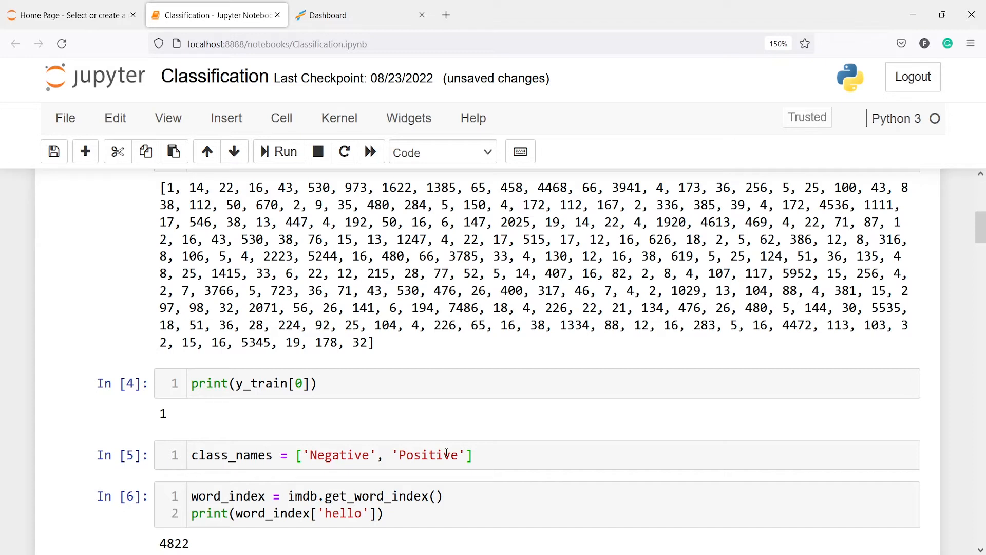
pyautogui.moveTo(579, 413)
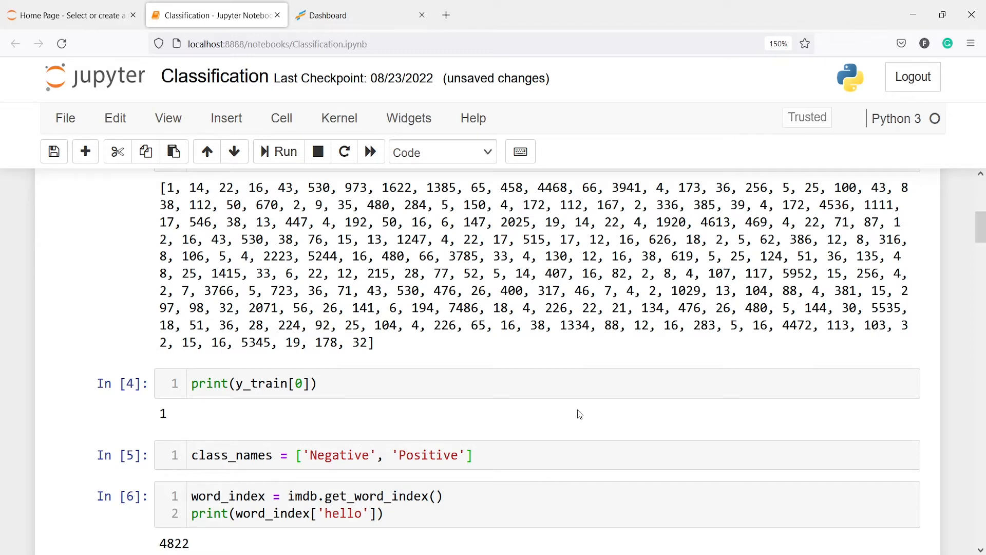
pyautogui.moveTo(980, 227)
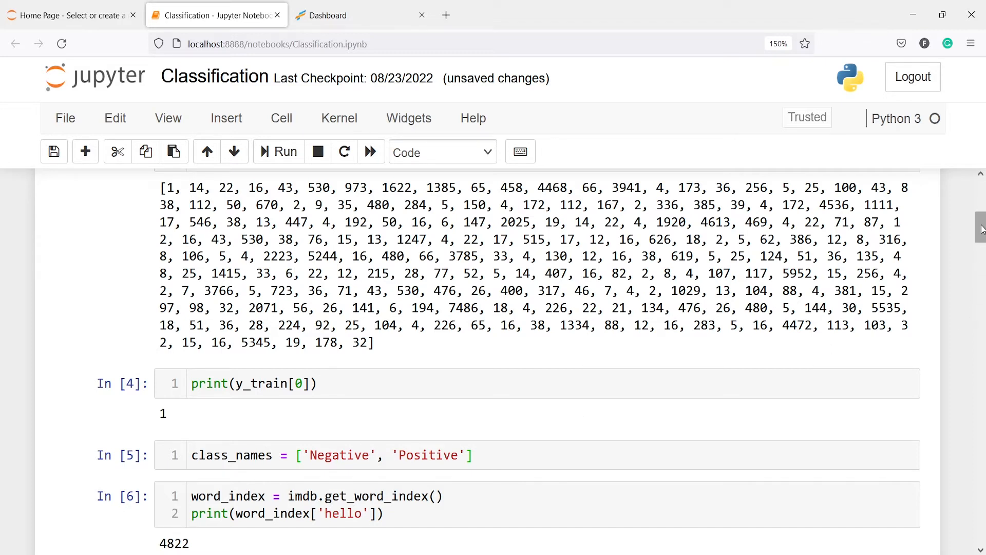
pyautogui.scroll(-3)
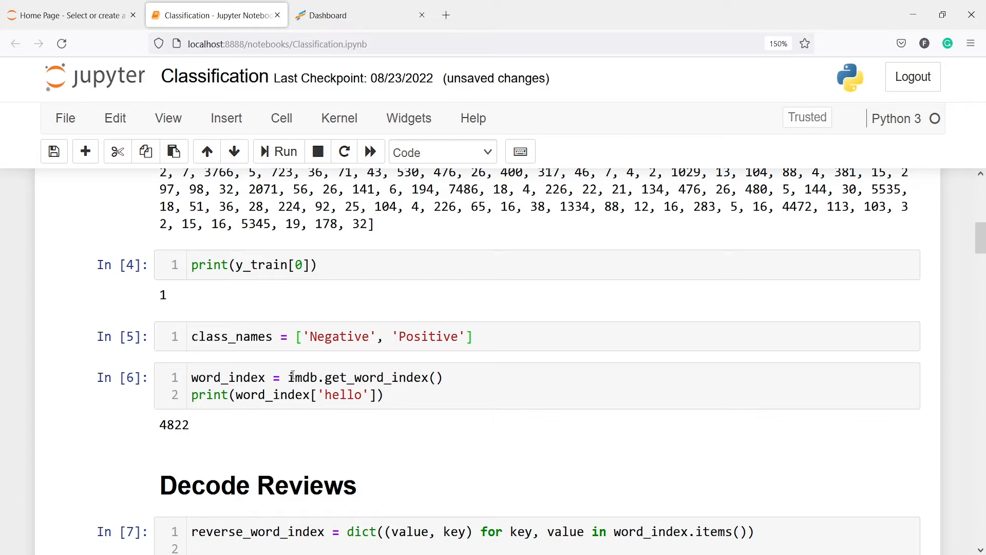
pyautogui.moveTo(303, 377)
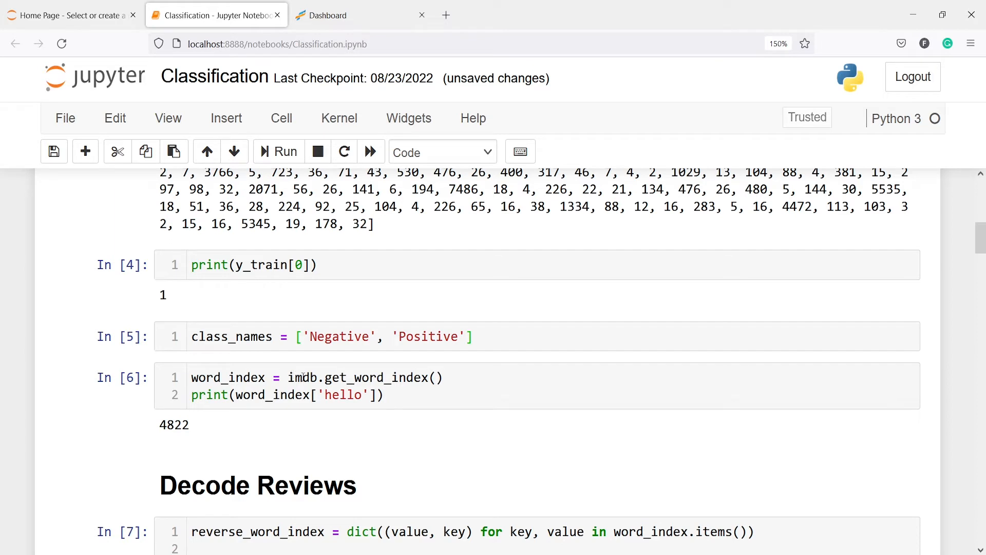
pyautogui.moveTo(400, 378)
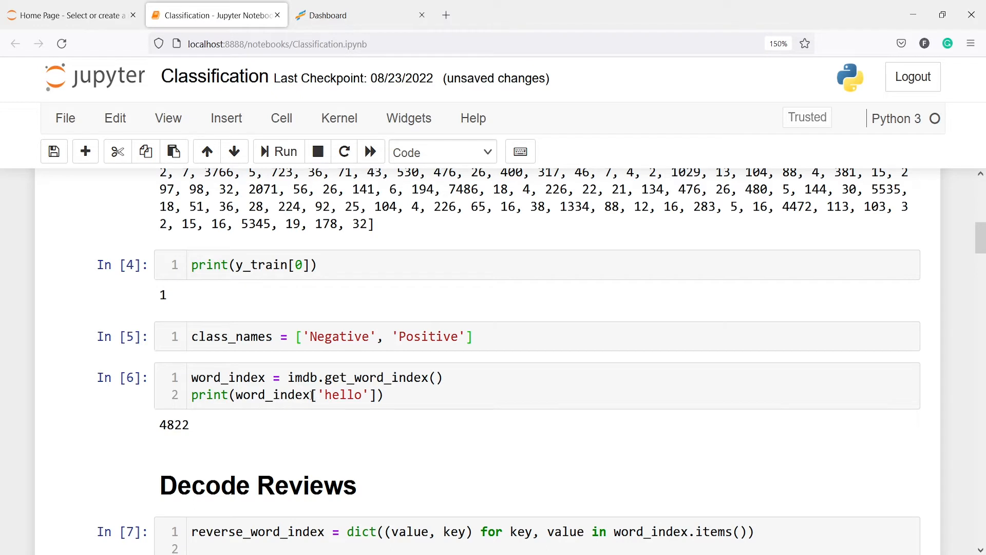
pyautogui.doubleClick(343, 395)
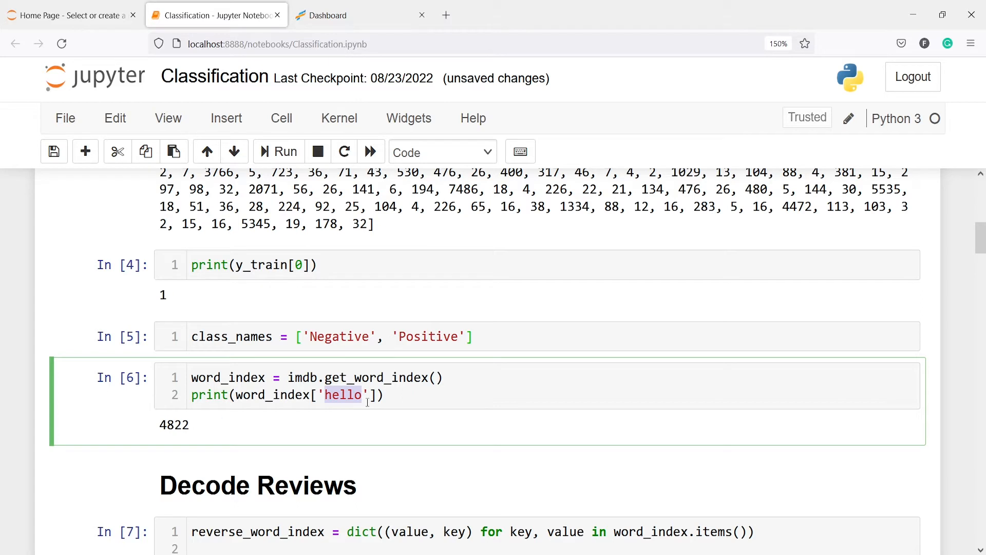
pyautogui.press('Delete')
pyautogui.write('i')
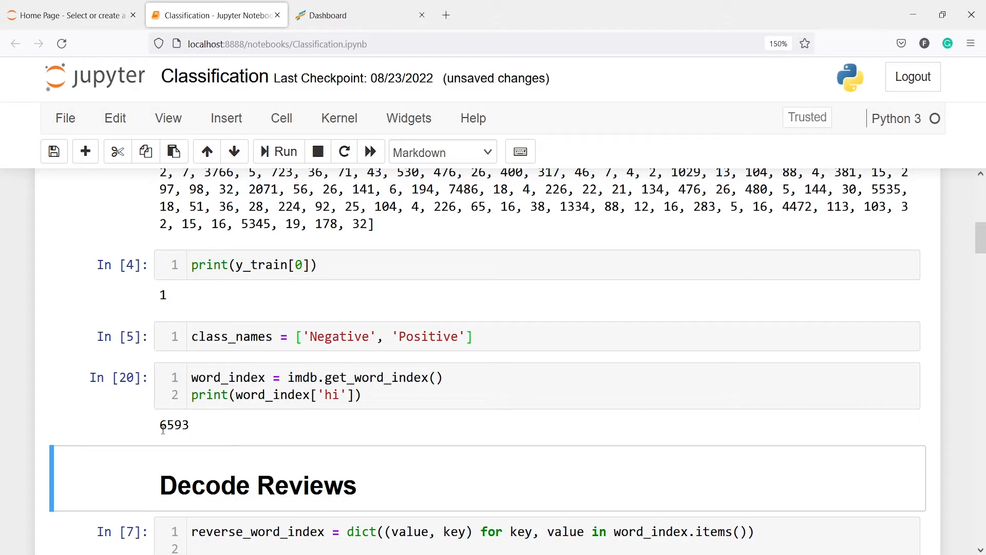
pyautogui.moveTo(977, 228)
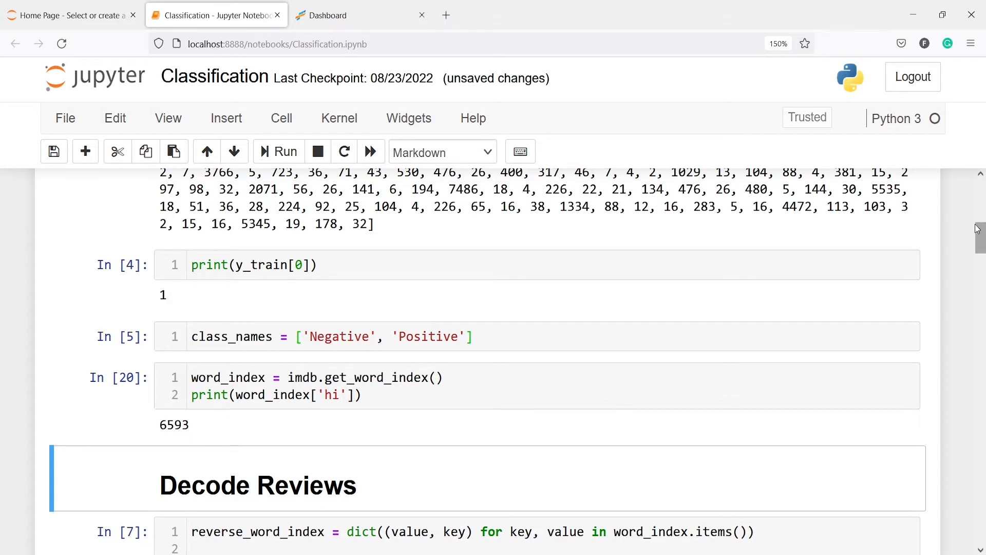
# Step: Scroll to the Out[8] decode(x_train[0]) output showing the first review as words
pyautogui.scroll(-3)
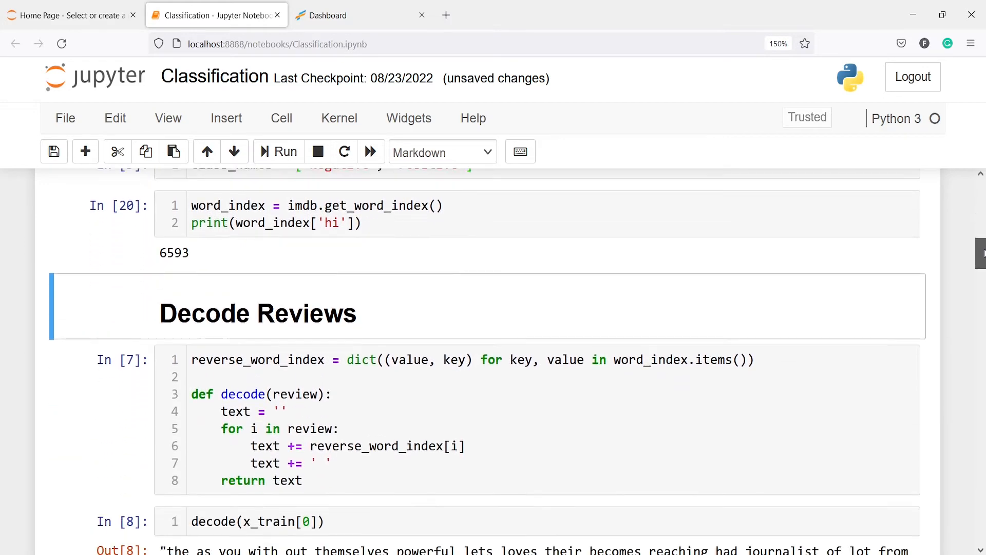
pyautogui.scroll(-3)
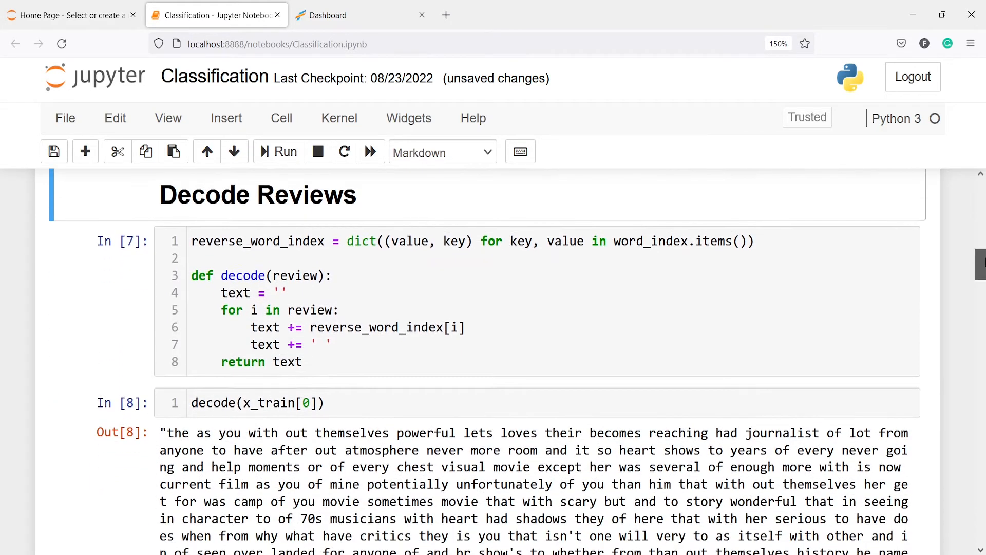
pyautogui.scroll(-3)
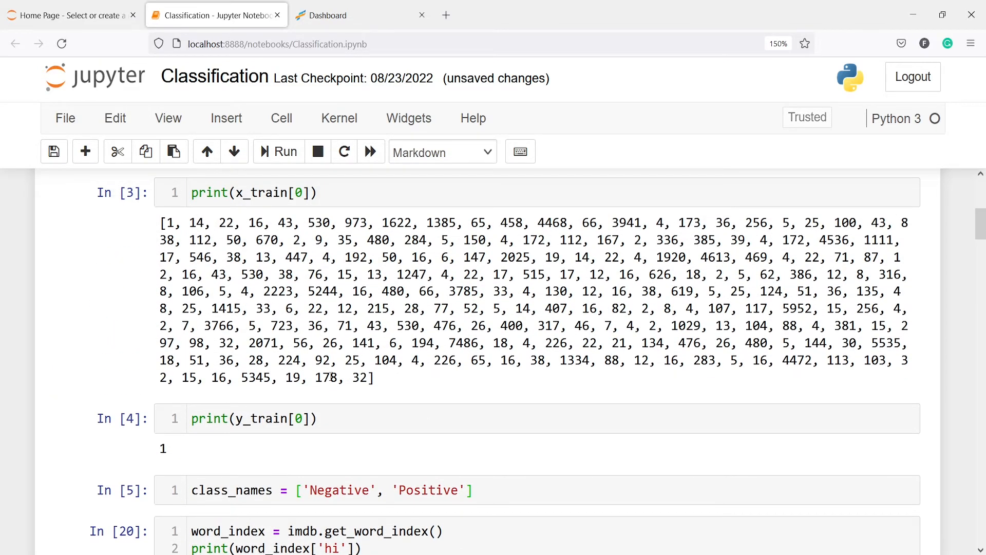
pyautogui.moveTo(188, 240); pyautogui.dragTo(370, 377)
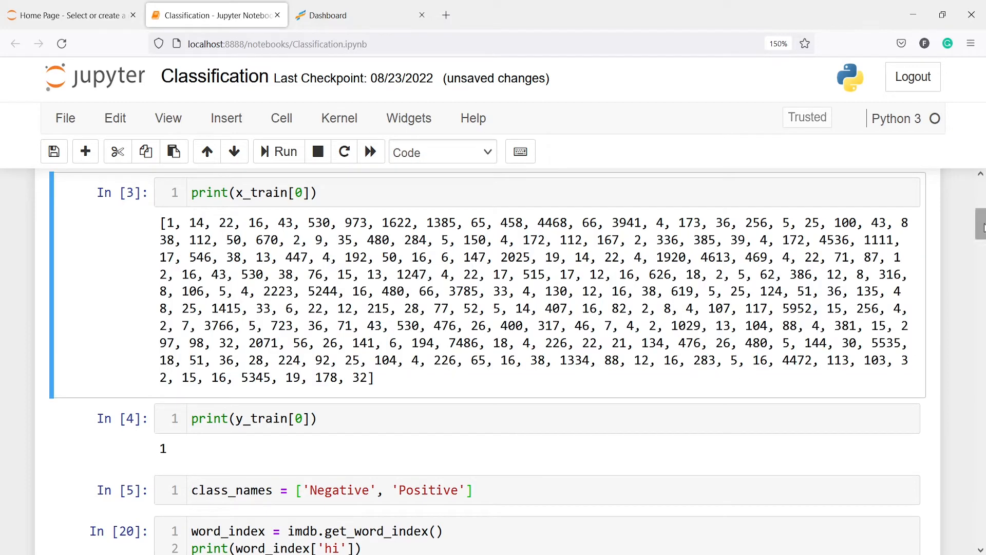
pyautogui.scroll(-3)
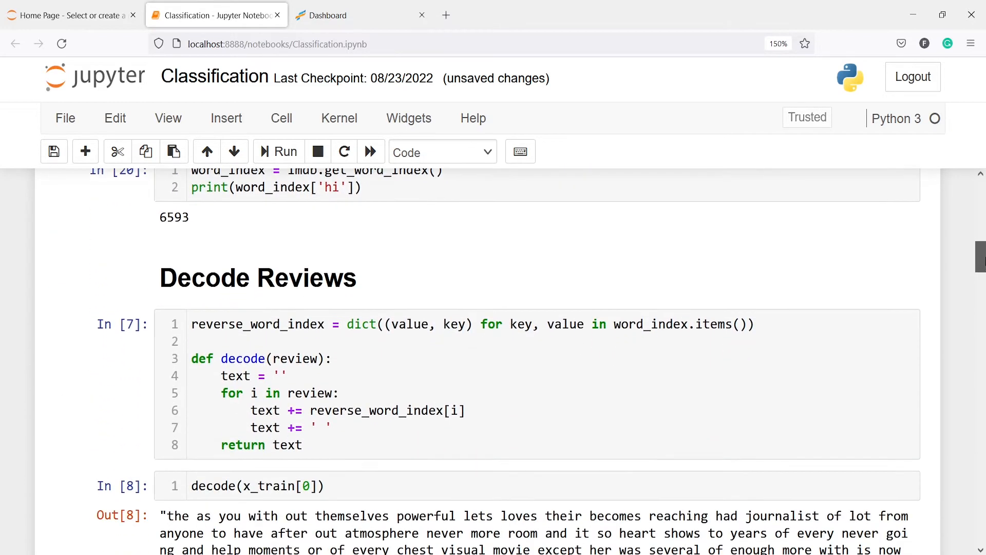
pyautogui.scroll(-3)
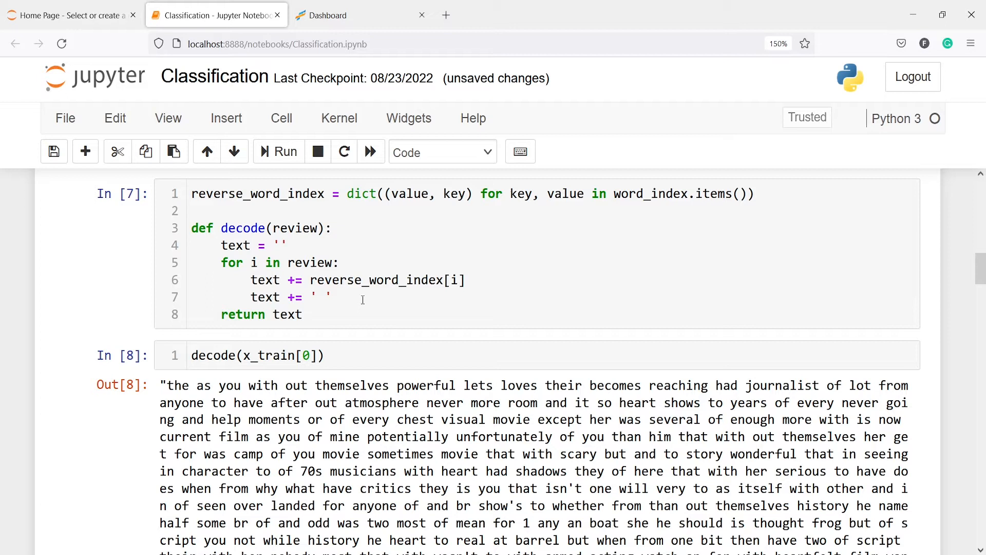
pyautogui.moveTo(328, 262)
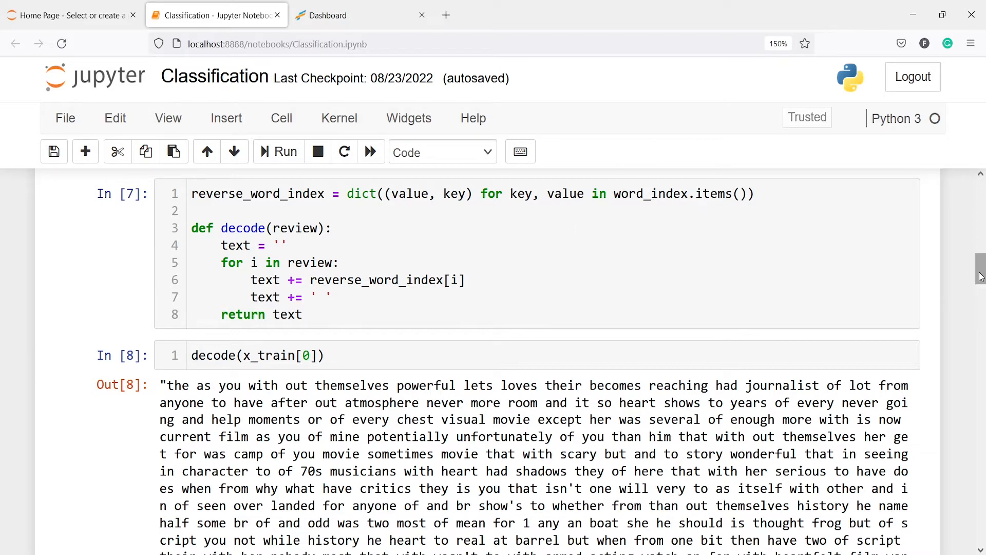
pyautogui.scroll(-3)
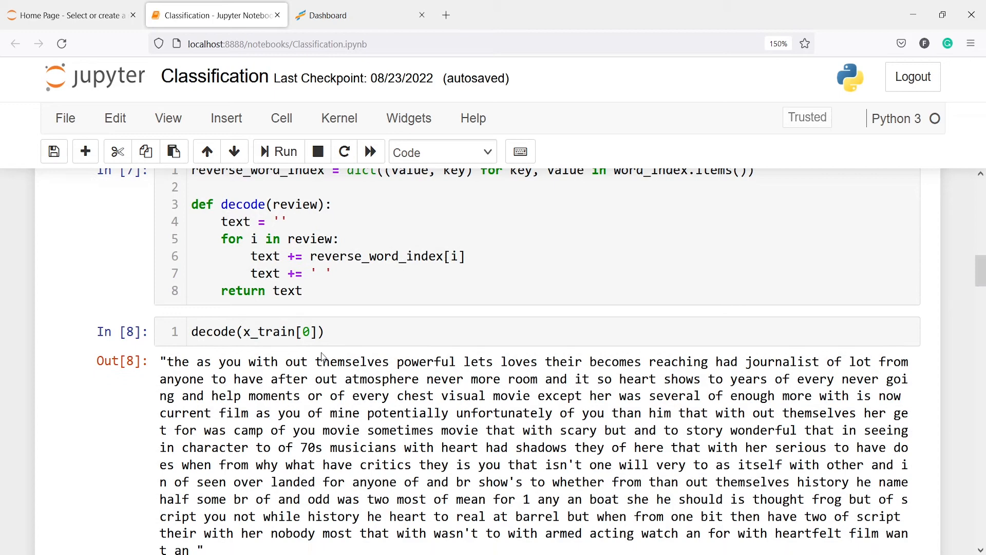
pyautogui.moveTo(951, 320)
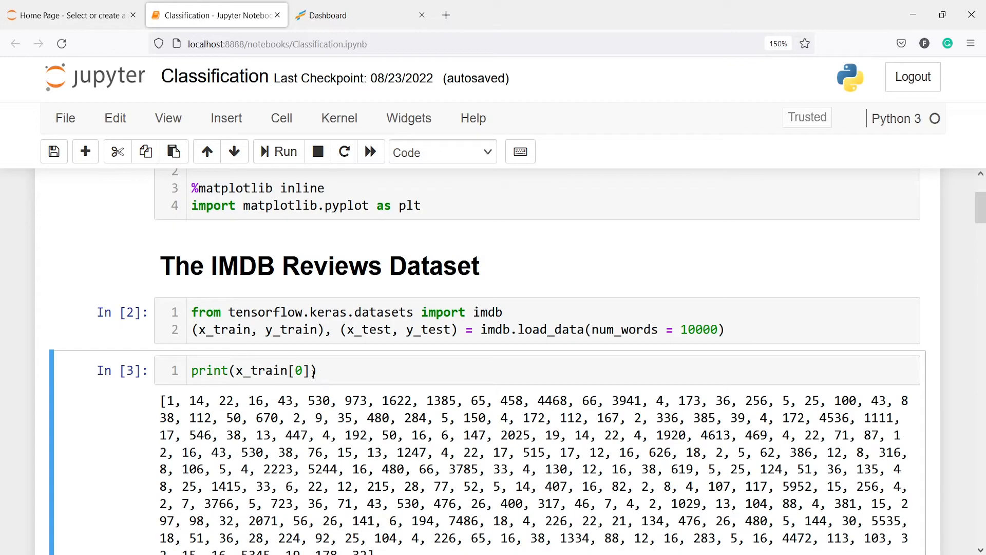
pyautogui.scroll(-3)
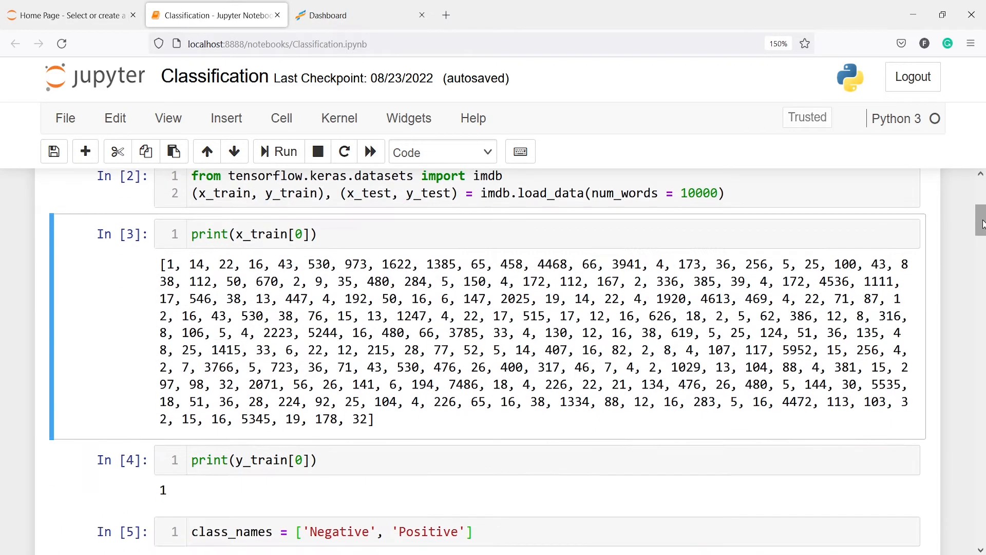
pyautogui.scroll(-3)
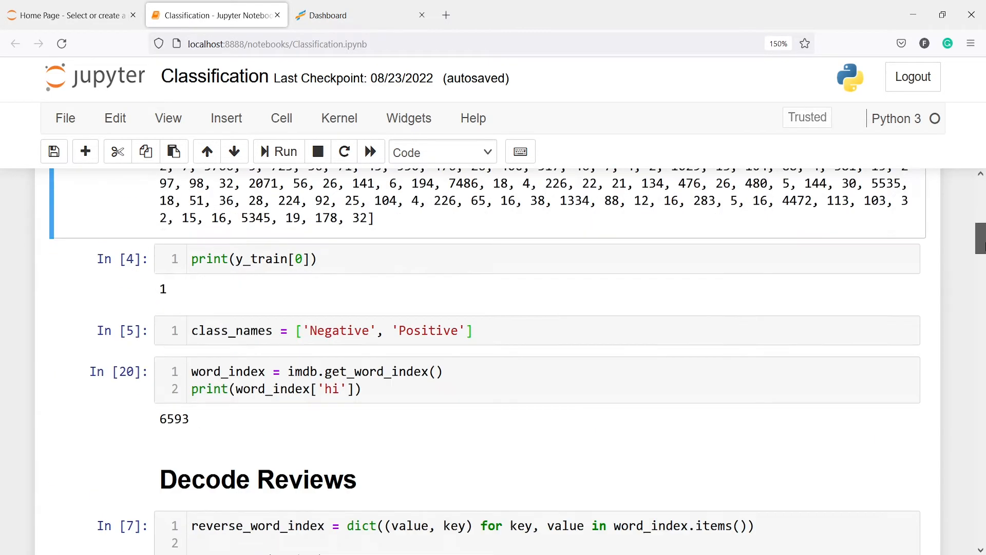
pyautogui.scroll(-3)
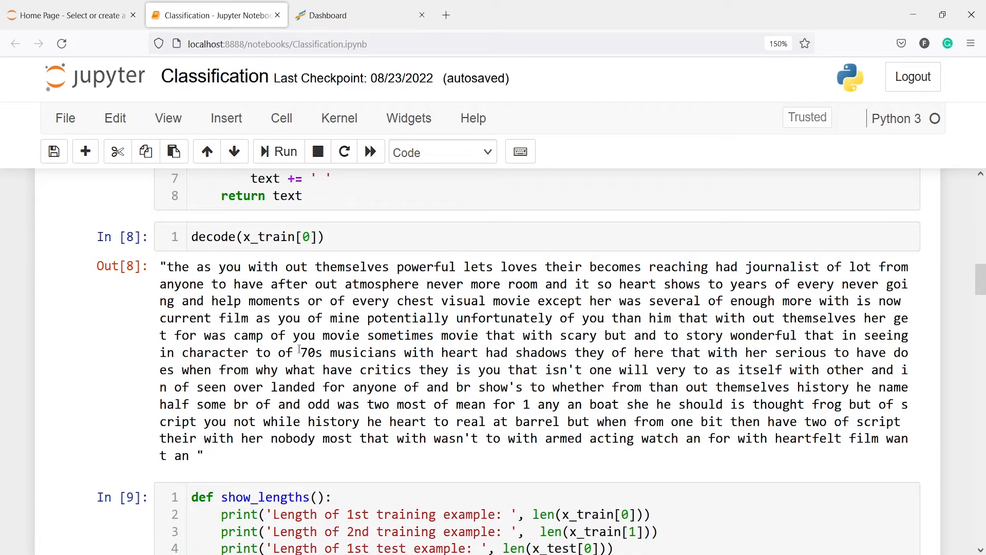
pyautogui.moveTo(196, 262)
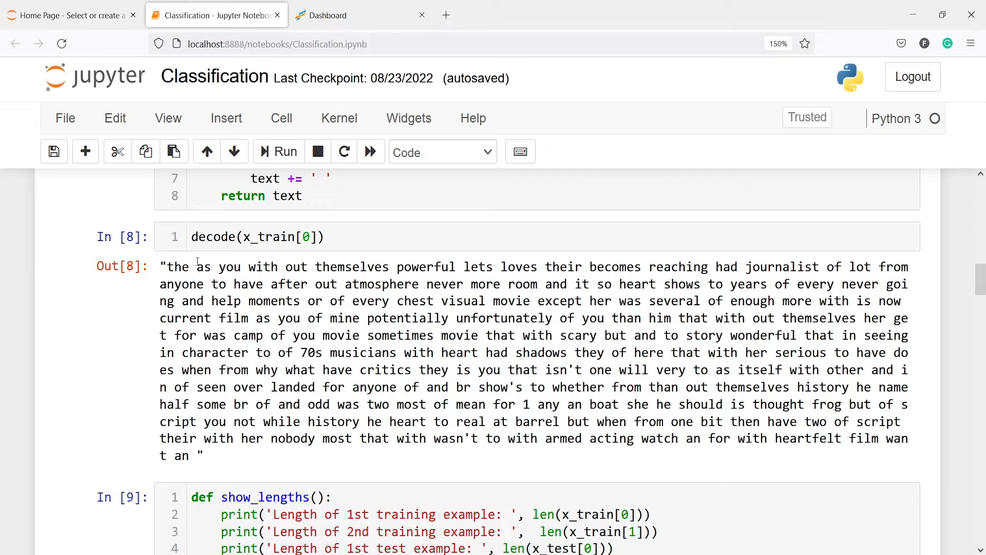
pyautogui.moveTo(434, 278)
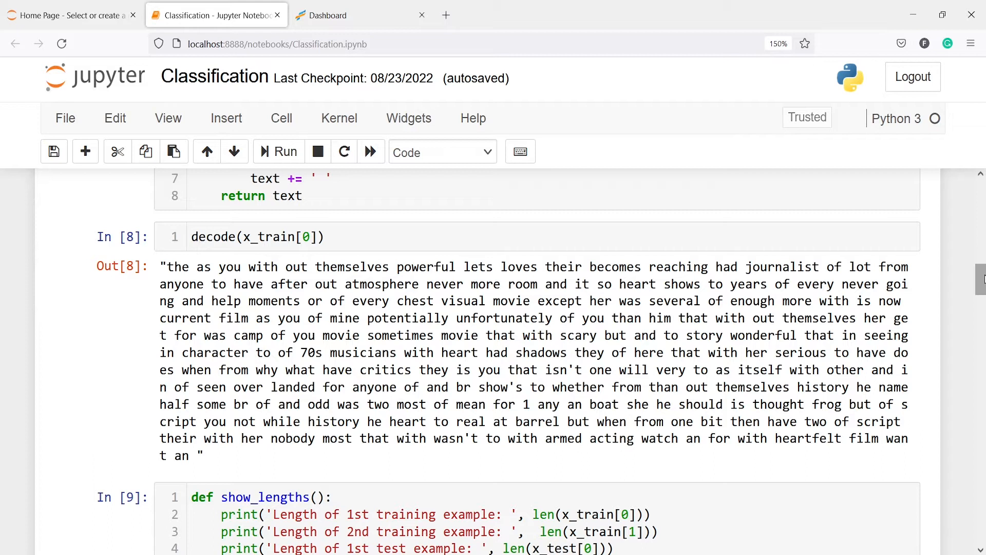
# Step: Scroll past the show_lengths output (218, 189, 68, 260) to the Padding section's 256 lengths
pyautogui.scroll(-3)
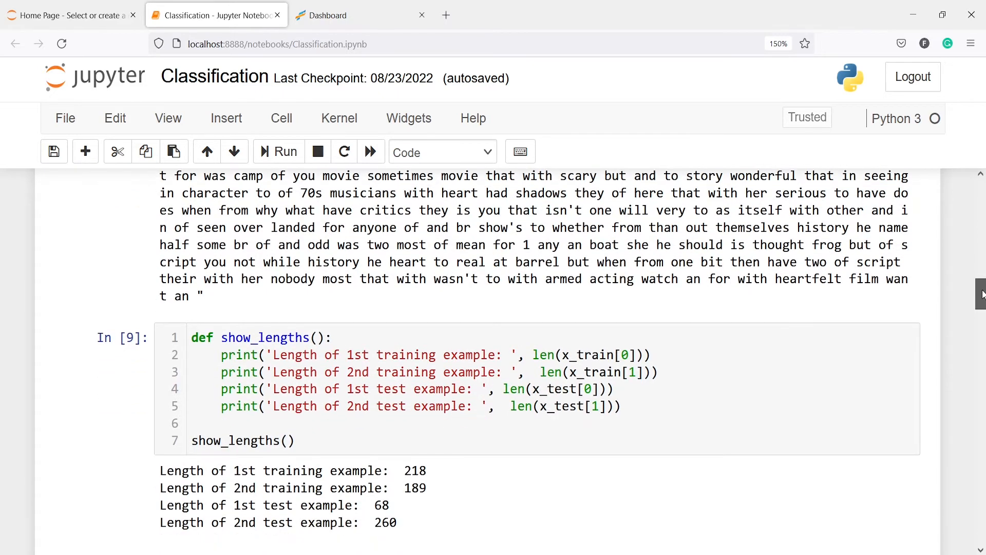
pyautogui.scroll(-3)
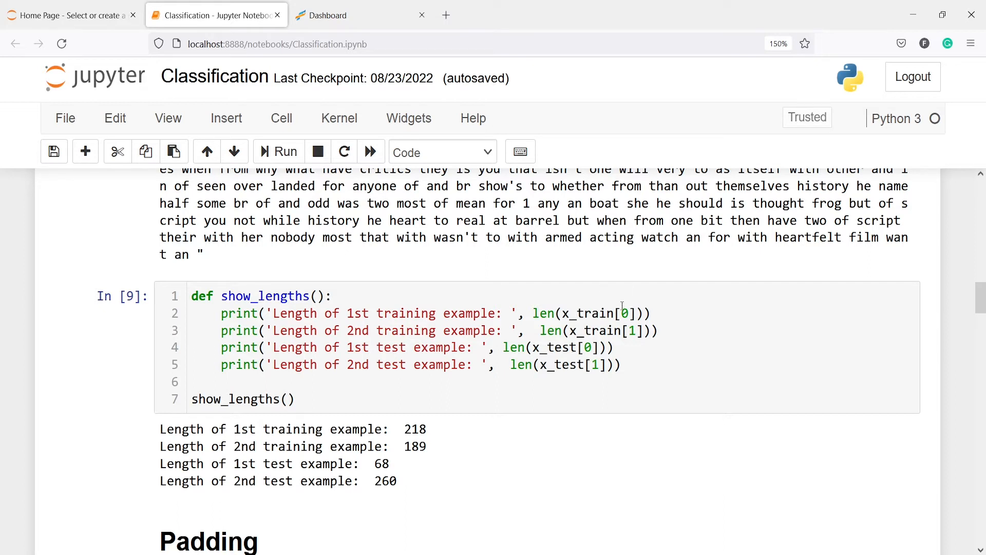
pyautogui.moveTo(449, 418)
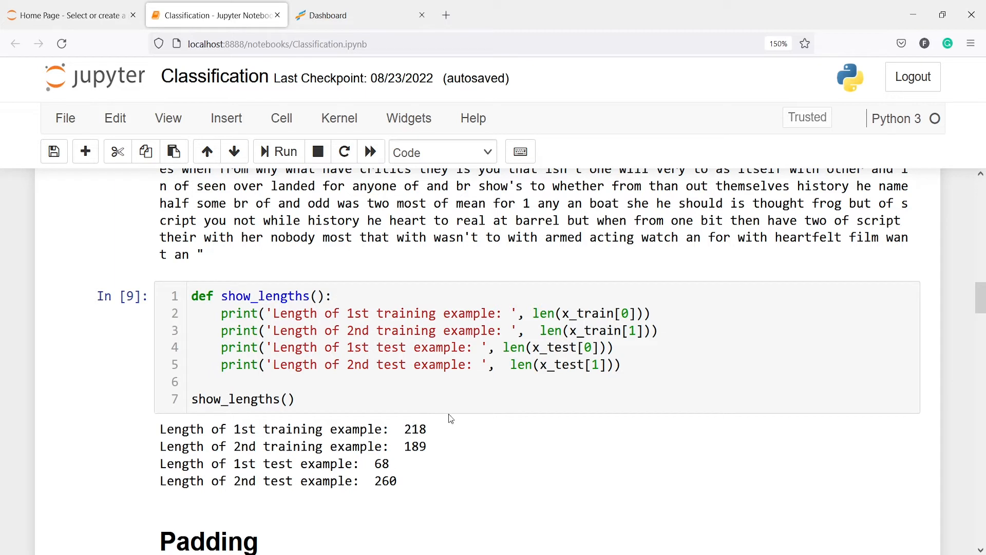
pyautogui.moveTo(459, 451)
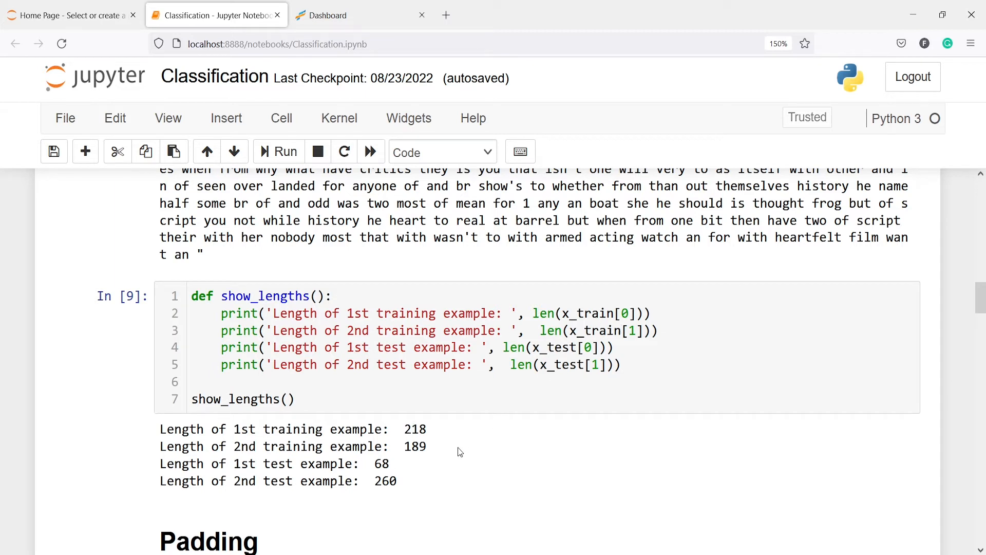
pyautogui.moveTo(372, 497)
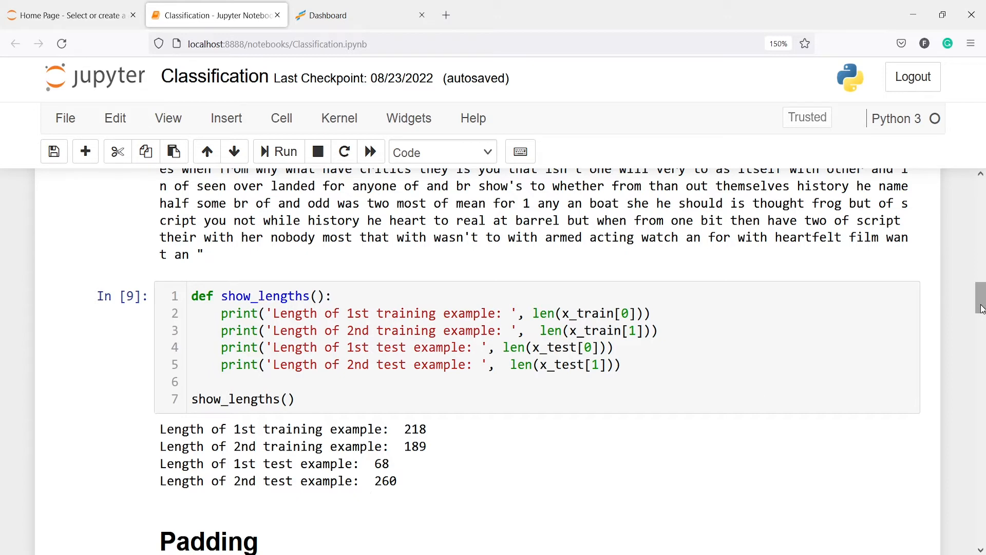
pyautogui.scroll(-3)
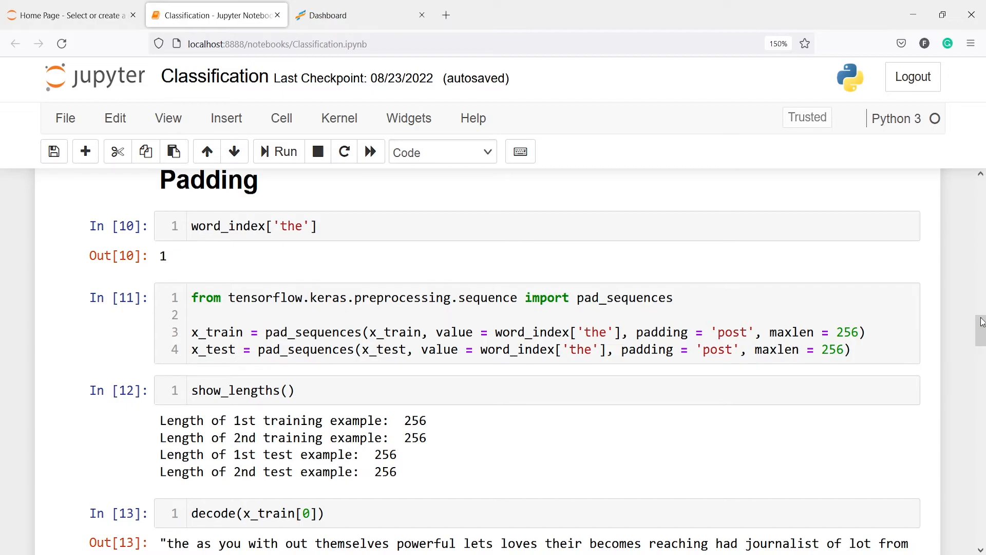
# Step: Change the word-index lookup in cell In[20] from 'hi' to 'the'
pyautogui.scroll(-3)
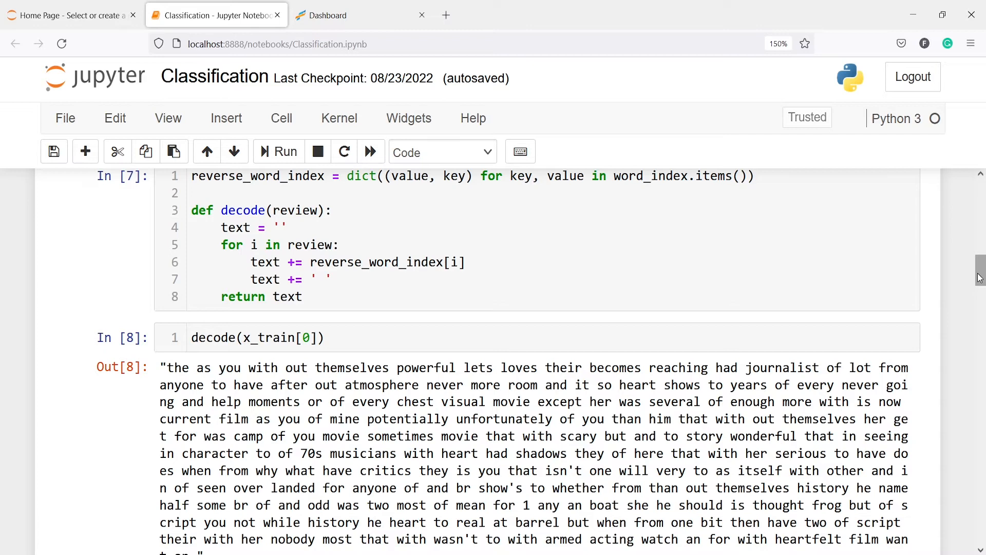
pyautogui.scroll(3)
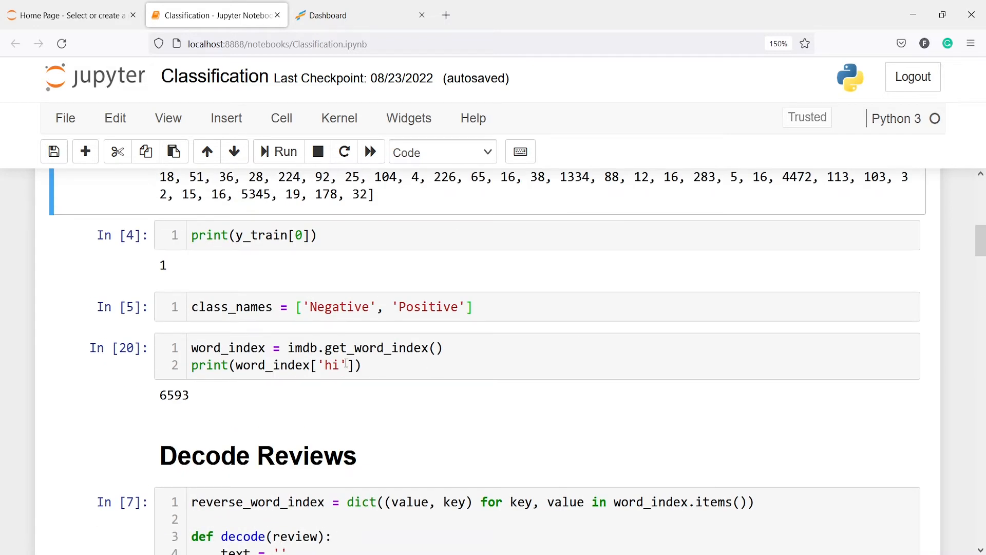
pyautogui.write('the')
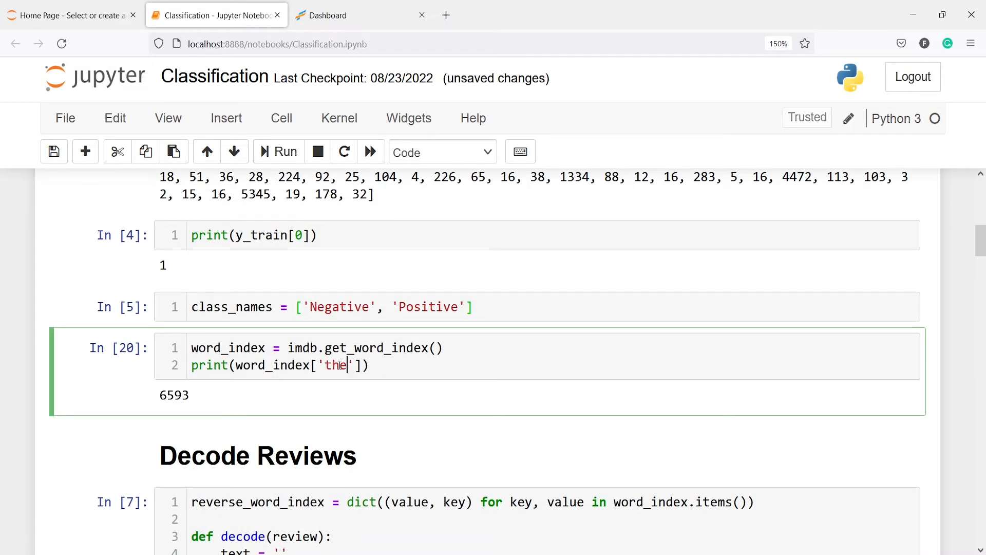
pyautogui.click(279, 151)
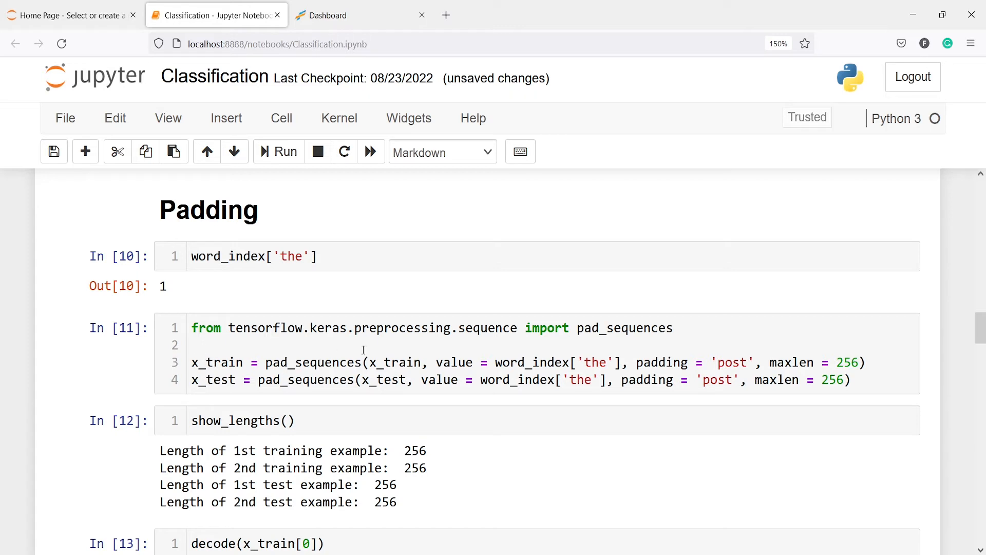
pyautogui.moveTo(476, 367)
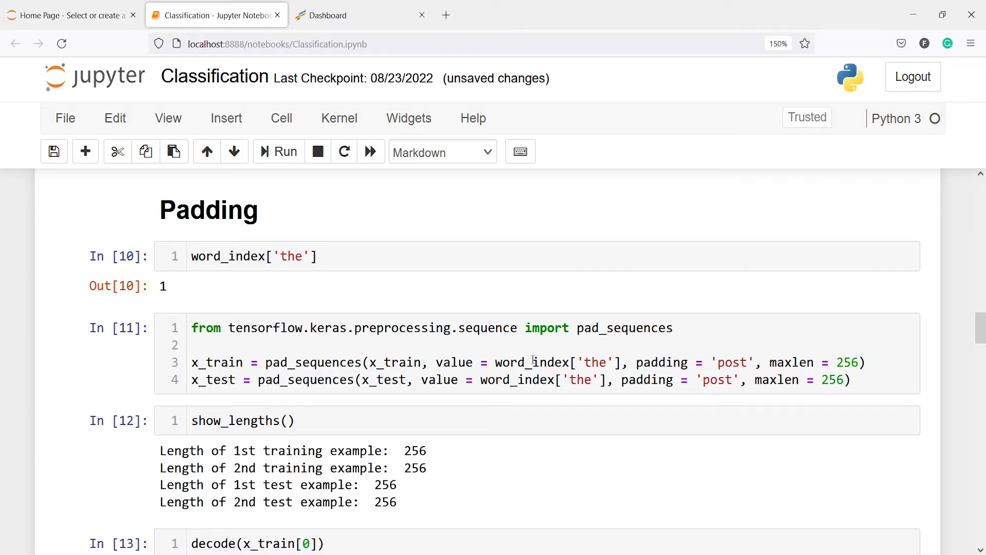
pyautogui.moveTo(514, 362)
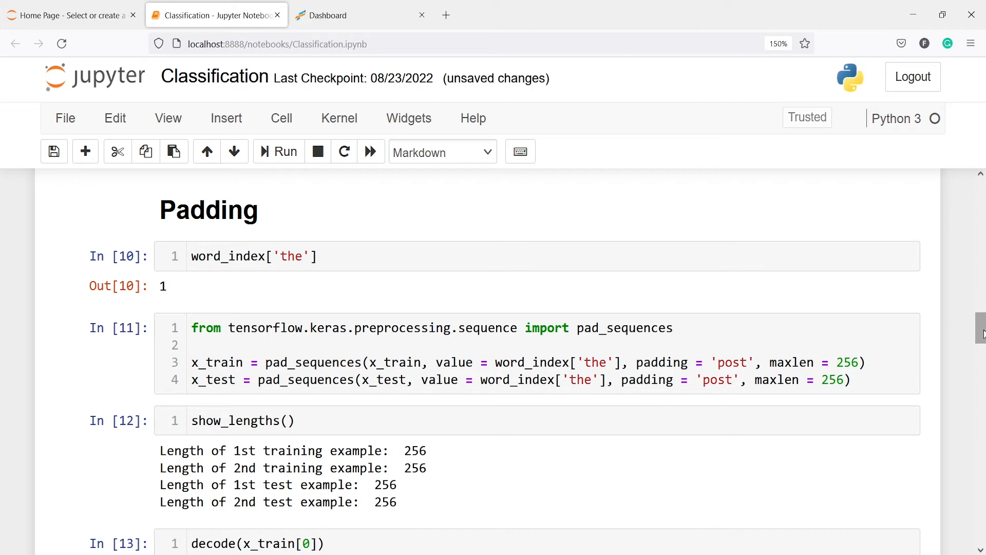
# Step: Scroll back down to the padded review output in In[13], with trailing 'the' tokens
pyautogui.scroll(-3)
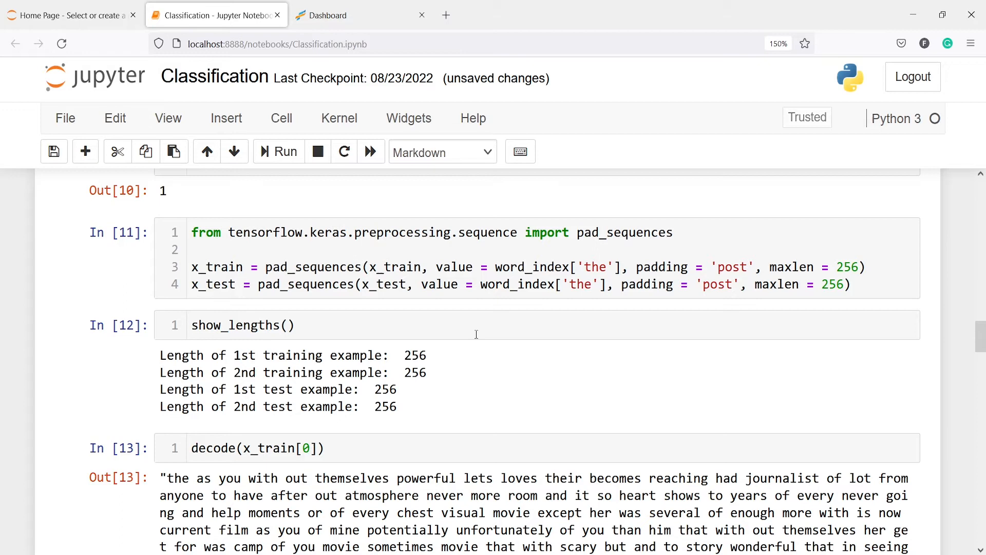
pyautogui.scroll(-3)
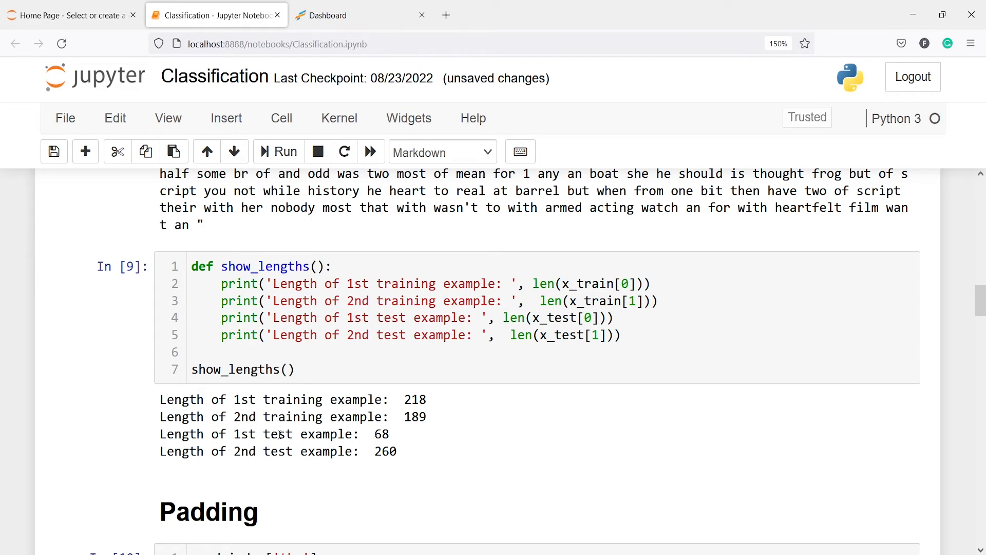
pyautogui.moveTo(980, 307)
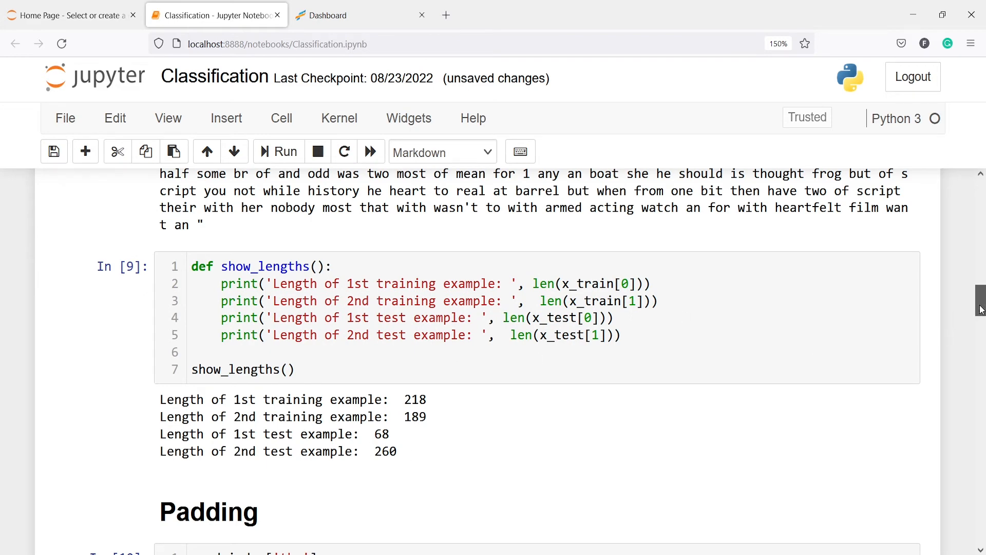
pyautogui.scroll(-3)
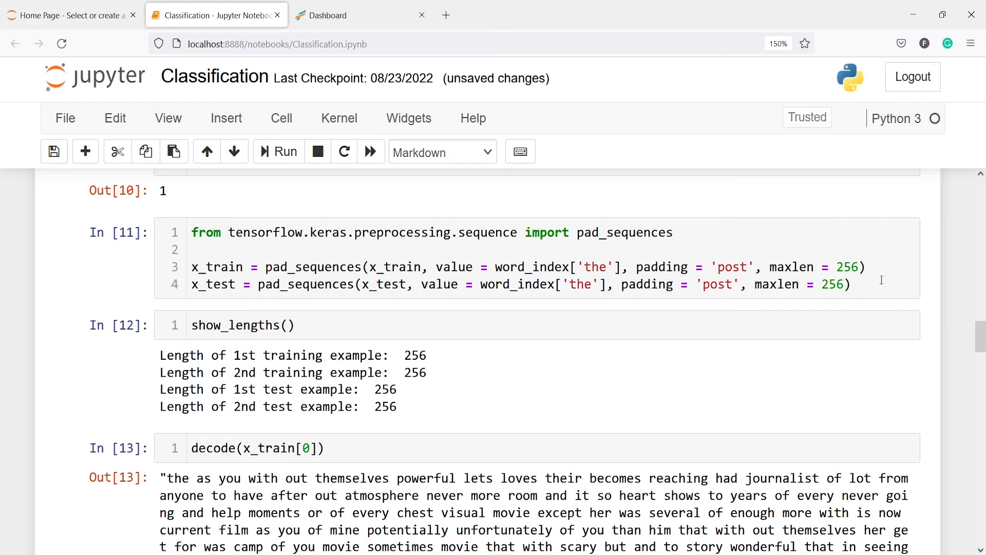
pyautogui.scroll(-3)
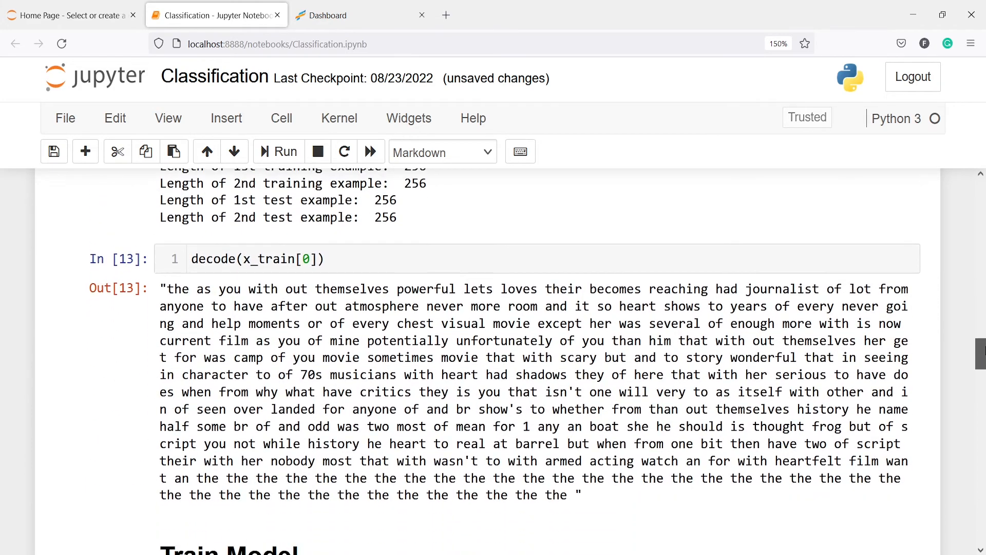
# Step: Scroll past Out[13] to the Sequential embedding model compiled with adam and binary crossentropy
pyautogui.scroll(-3)
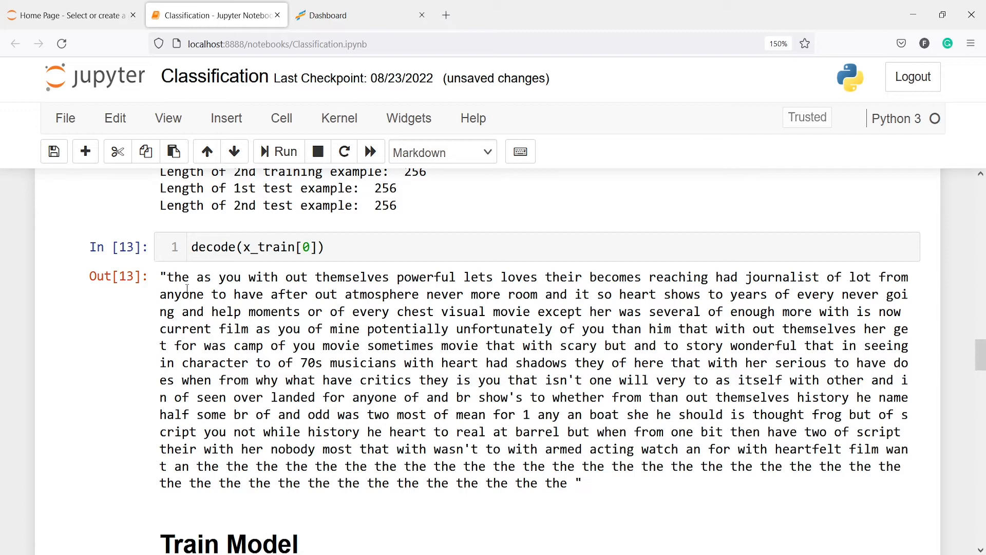
pyautogui.moveTo(751, 433)
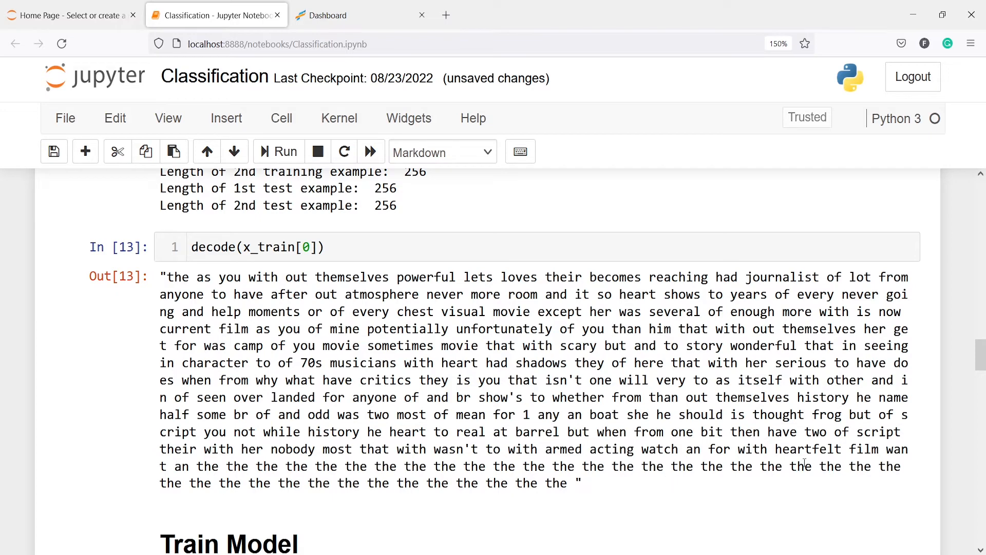
pyautogui.moveTo(187, 519)
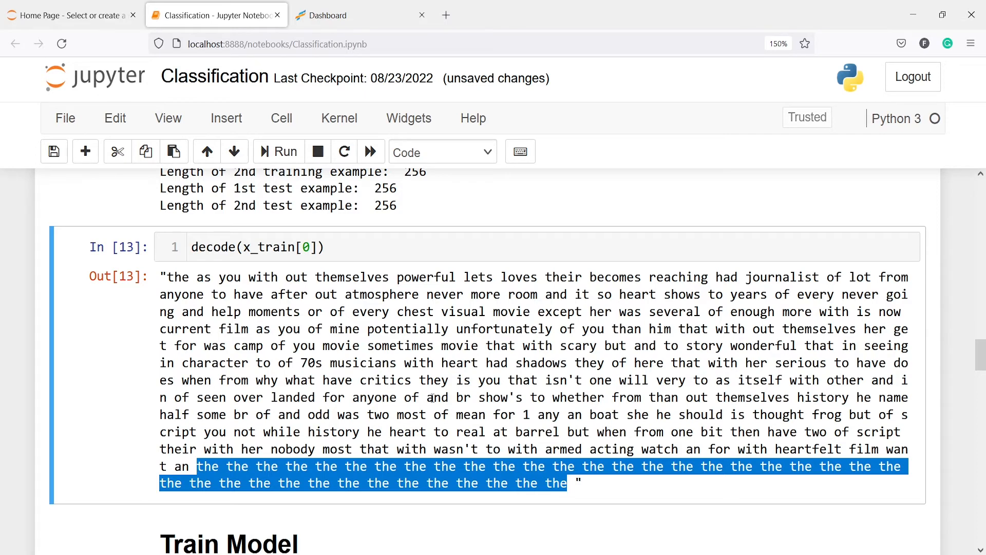
pyautogui.moveTo(739, 376)
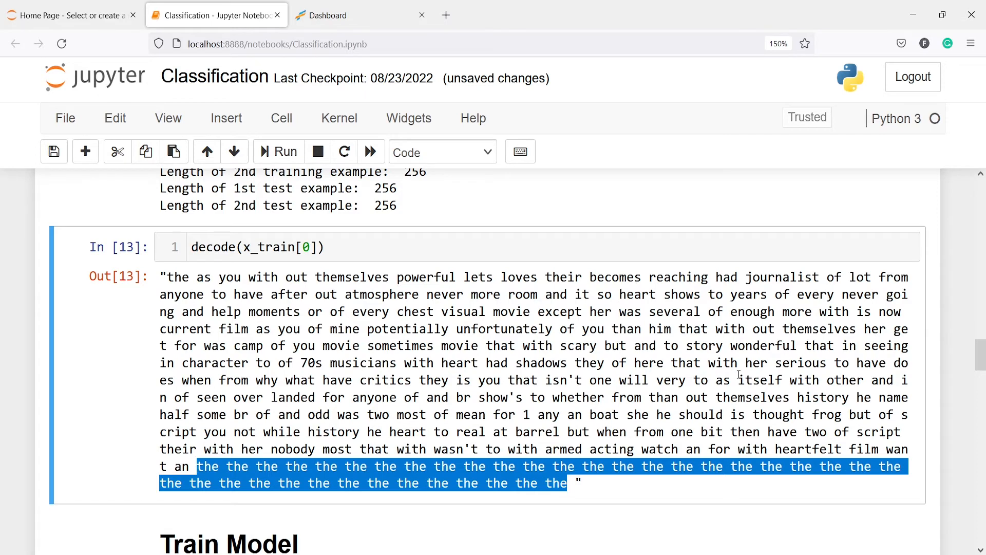
pyautogui.moveTo(808, 432)
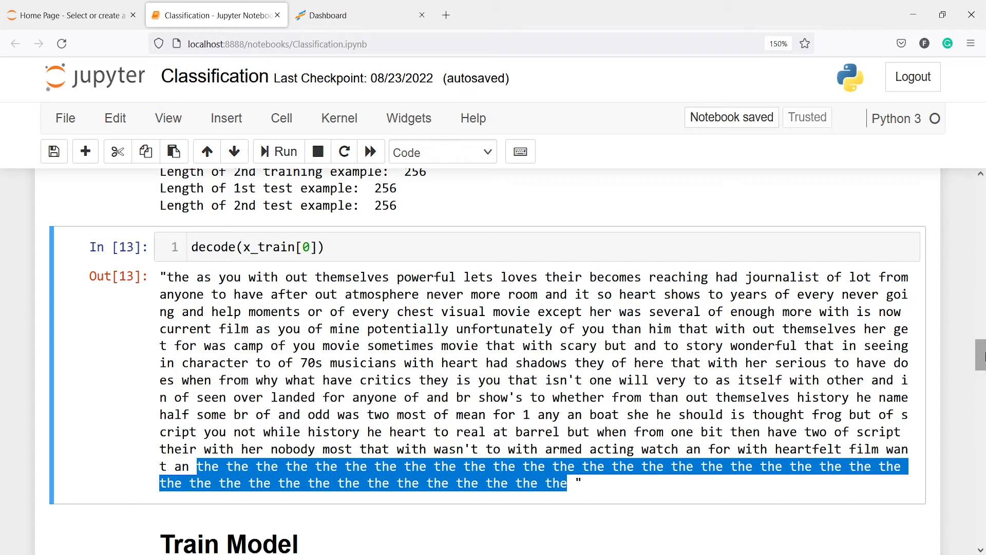
pyautogui.scroll(-3)
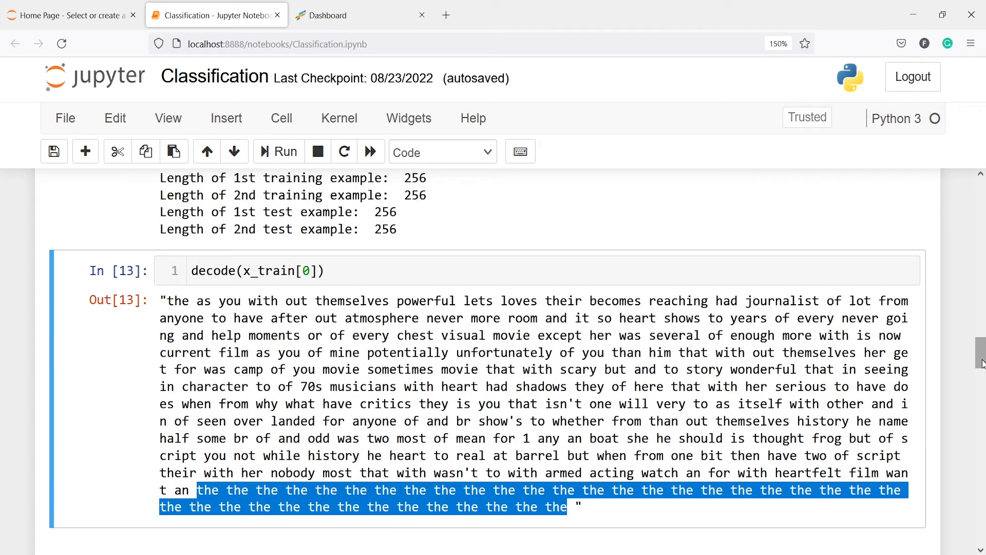
pyautogui.scroll(-3)
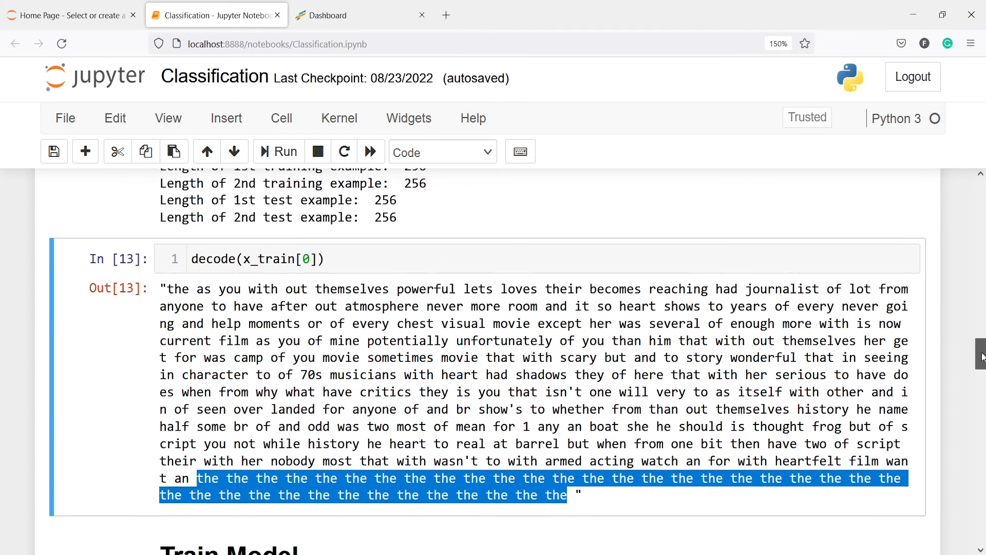
pyautogui.scroll(-3)
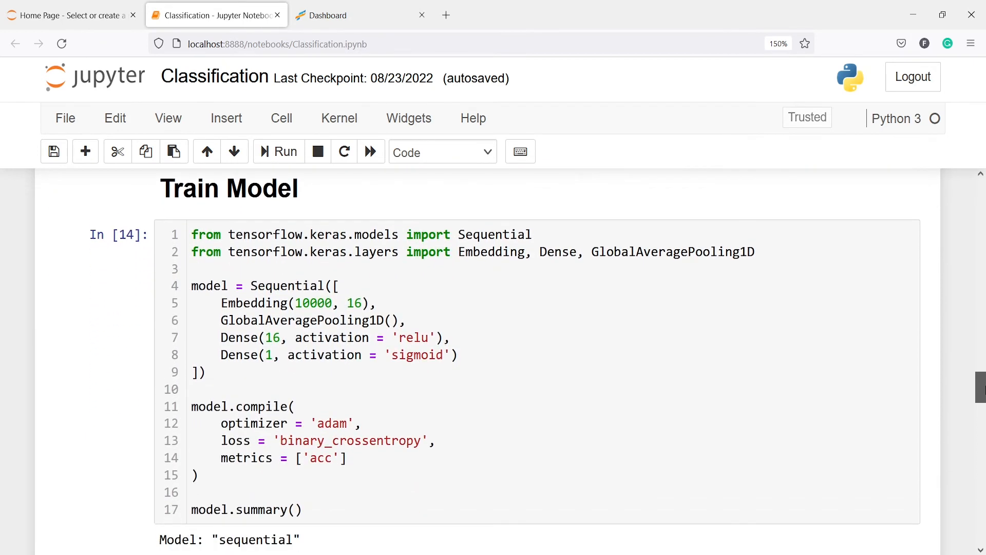
pyautogui.scroll(-3)
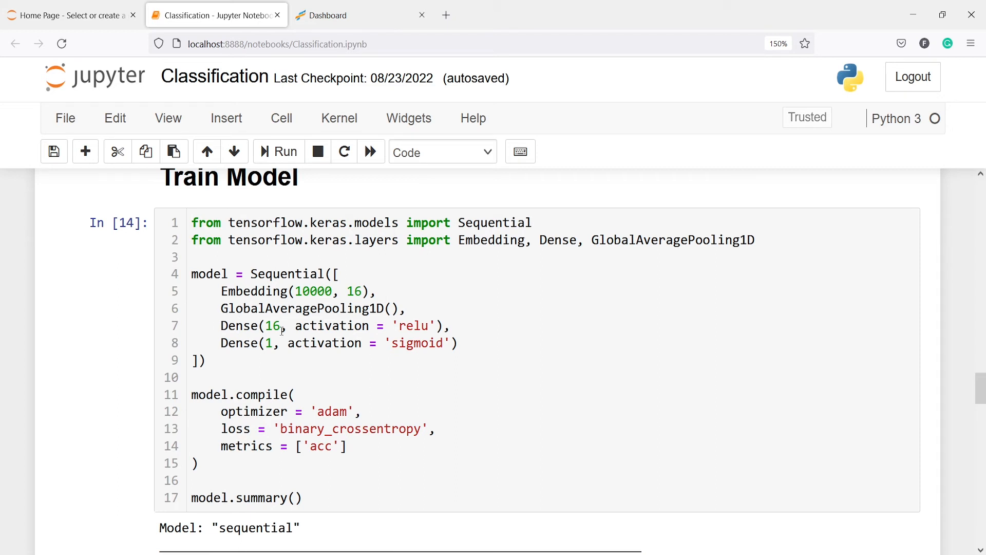
pyautogui.moveTo(399, 328)
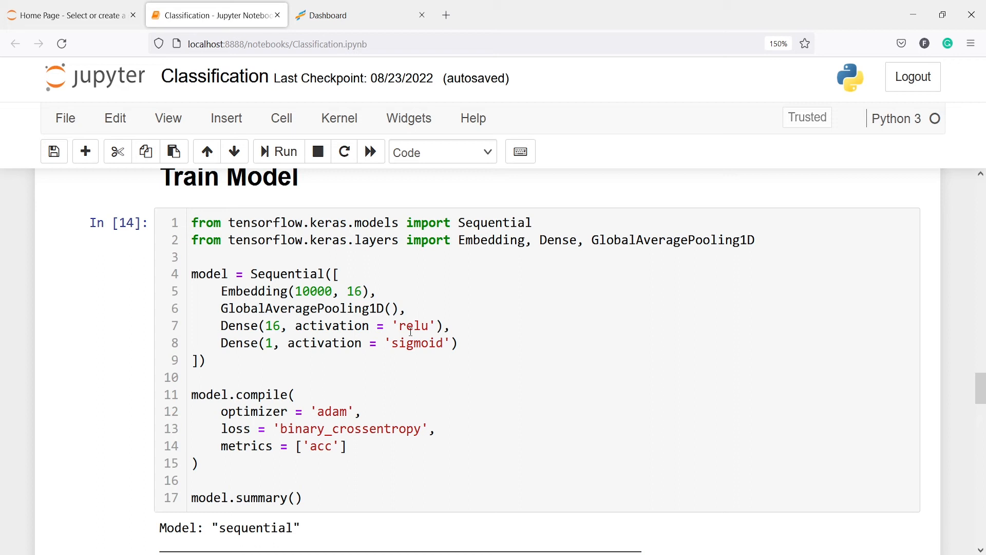
pyautogui.moveTo(949, 348)
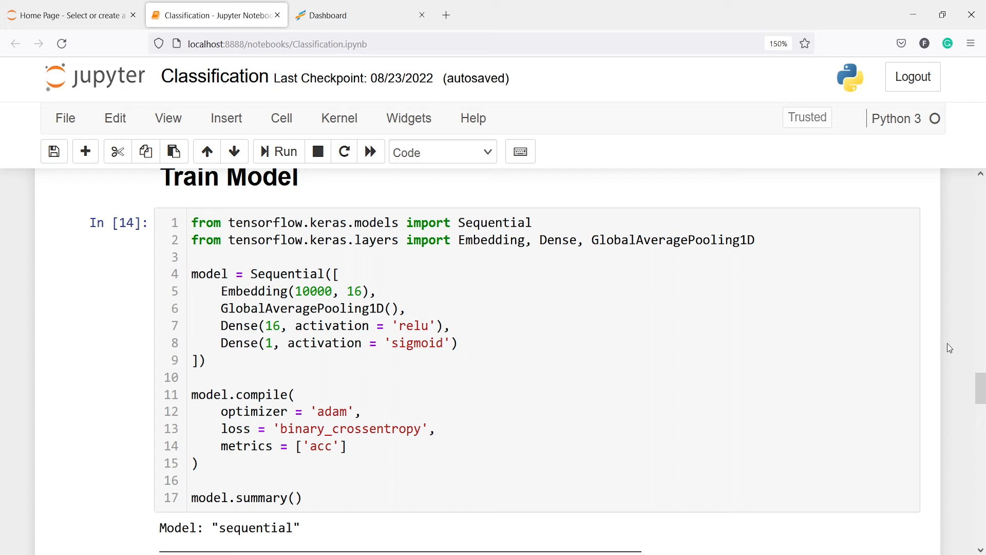
pyautogui.scroll(-3)
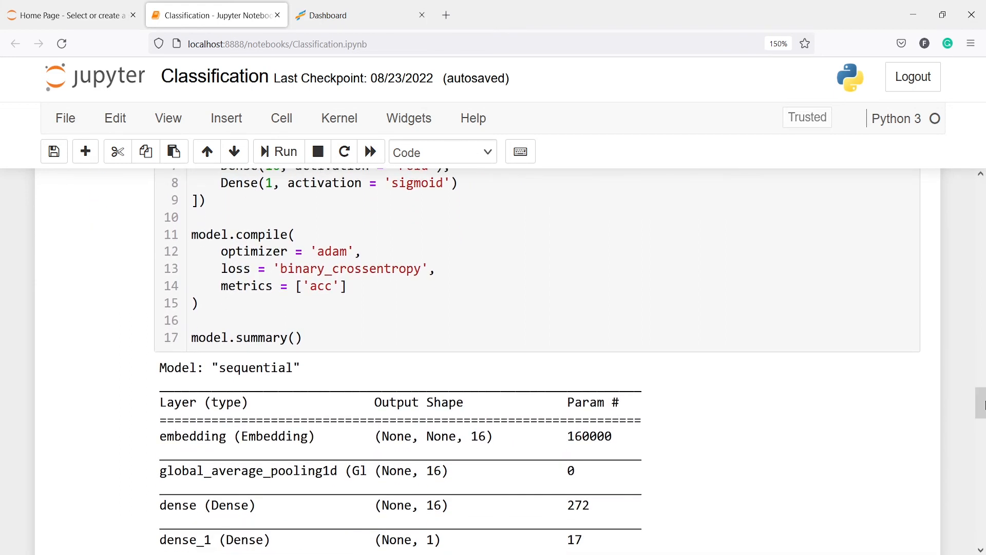
pyautogui.click(312, 251)
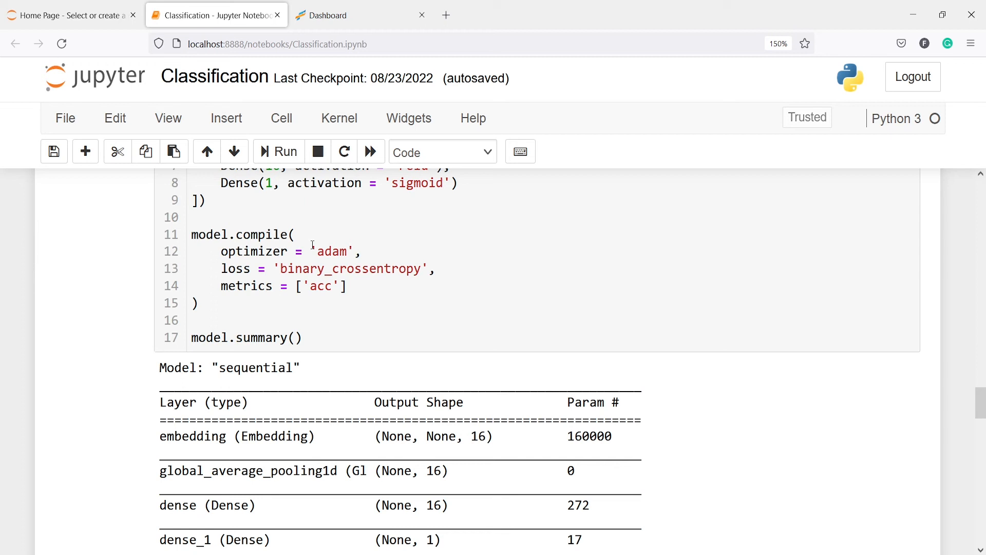
pyautogui.moveTo(213, 308)
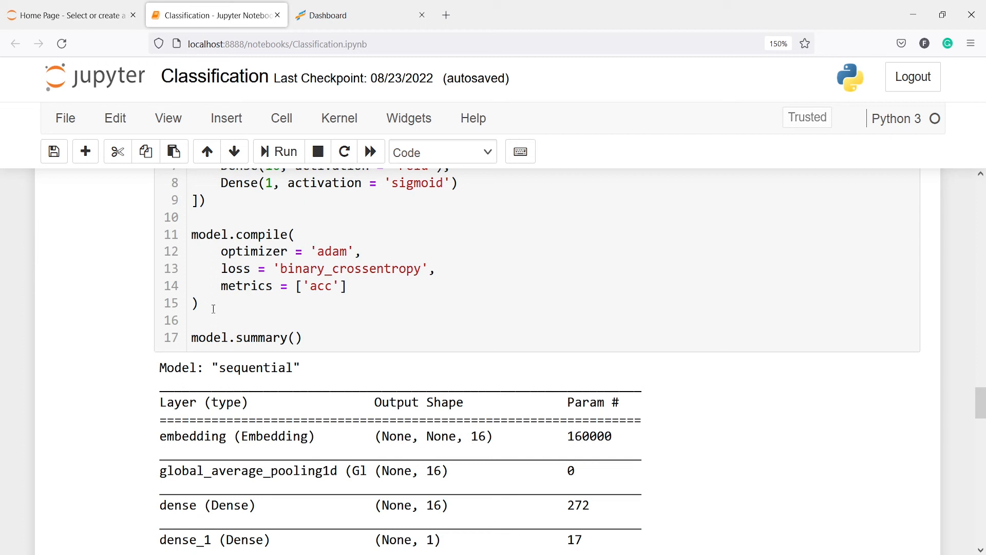
pyautogui.moveTo(133, 140)
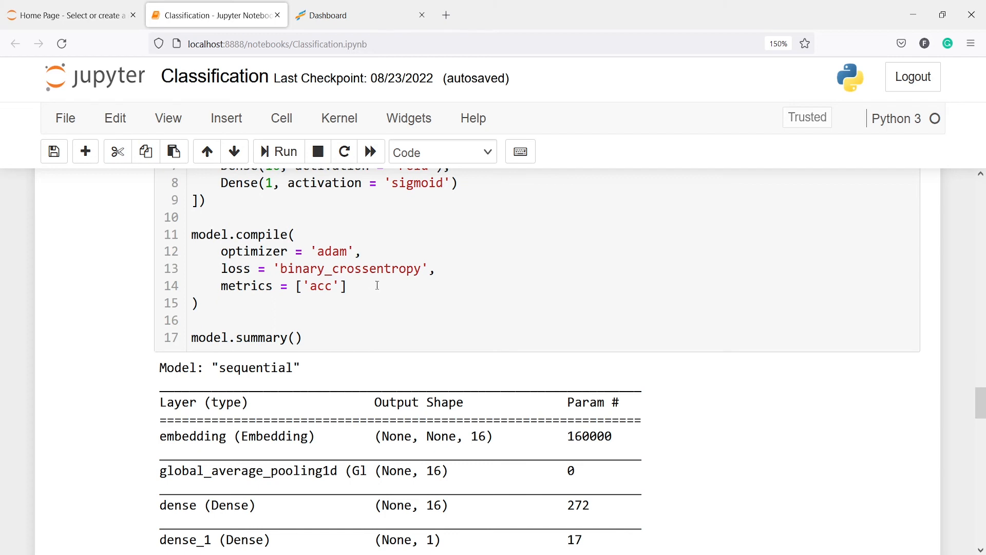
pyautogui.moveTo(983, 399)
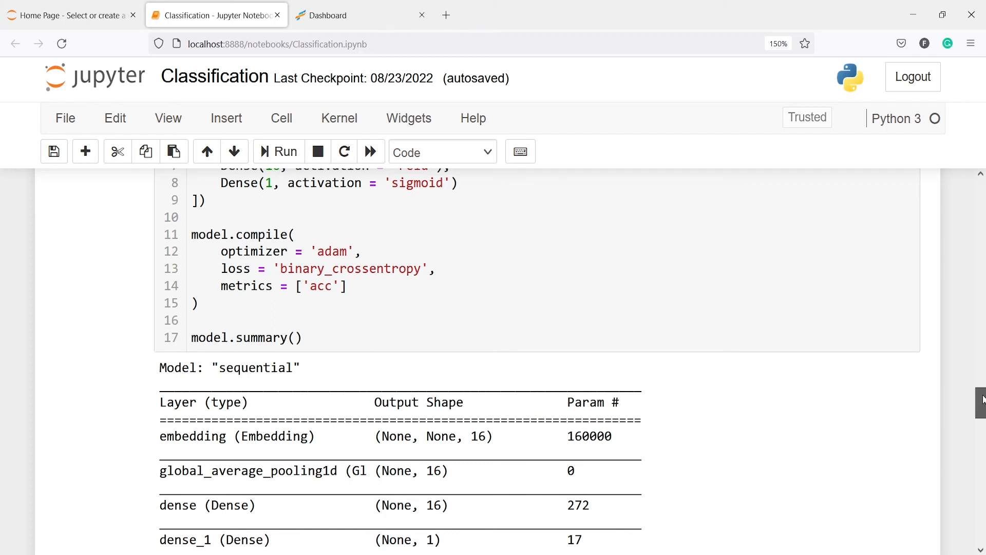
pyautogui.scroll(-3)
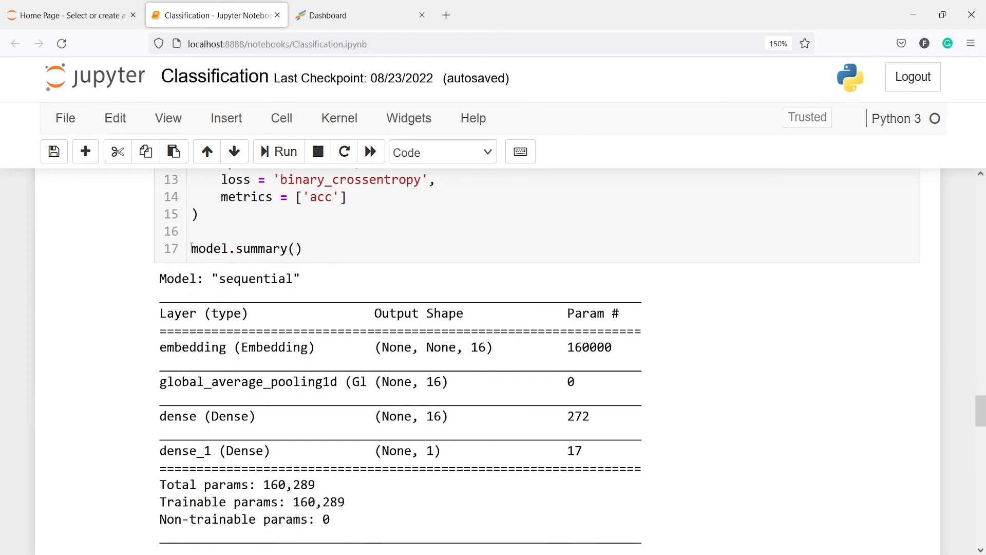
pyautogui.click(246, 249)
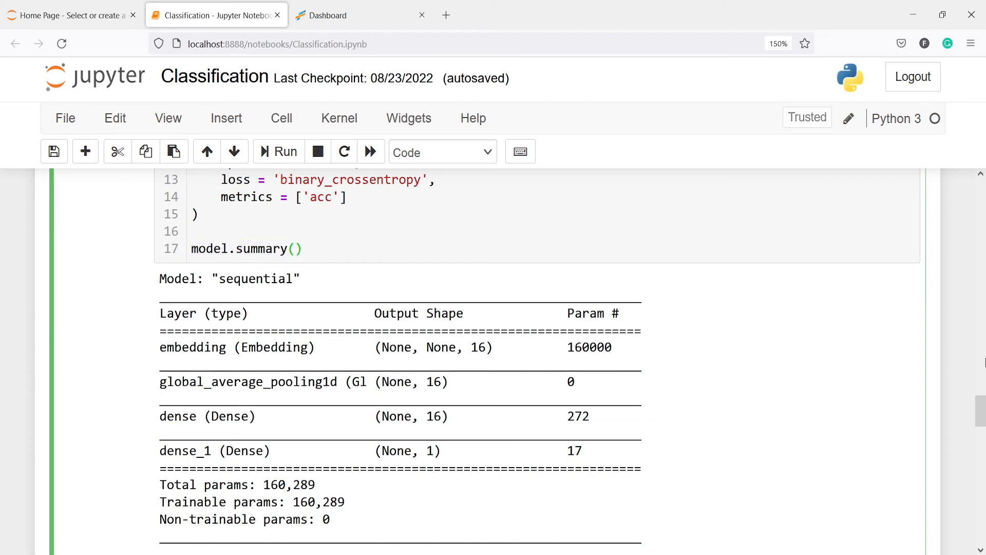
pyautogui.scroll(-3)
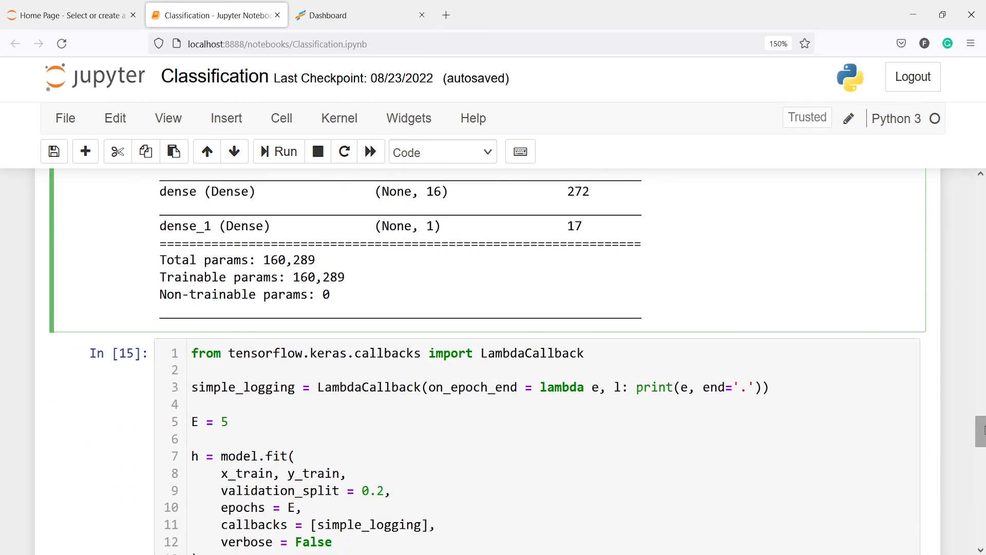
pyautogui.moveTo(315, 296)
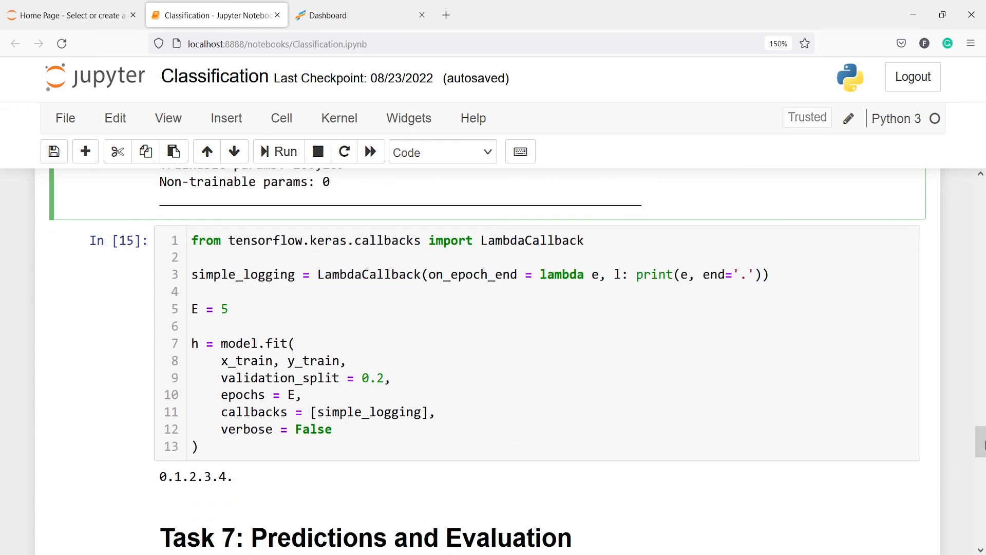
pyautogui.moveTo(721, 379)
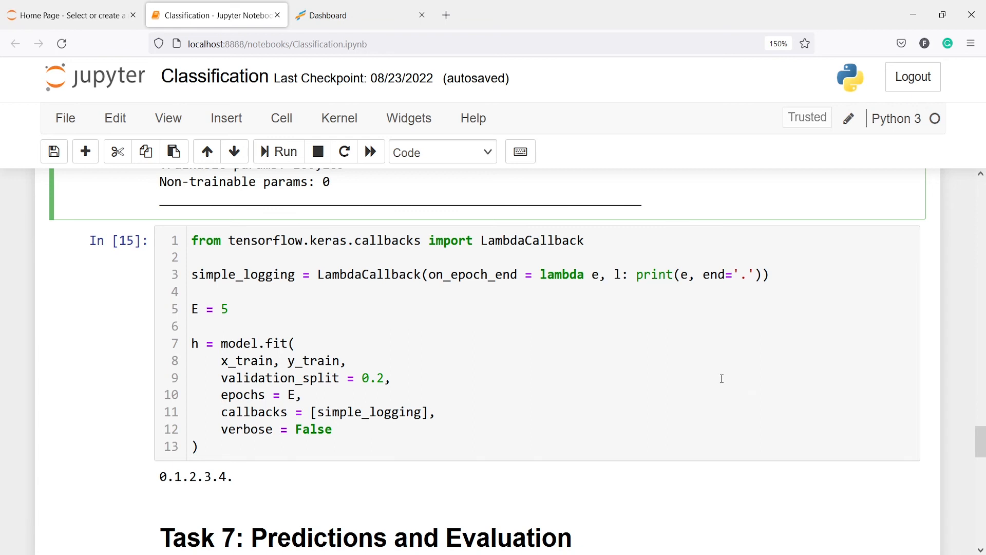
pyautogui.moveTo(837, 365)
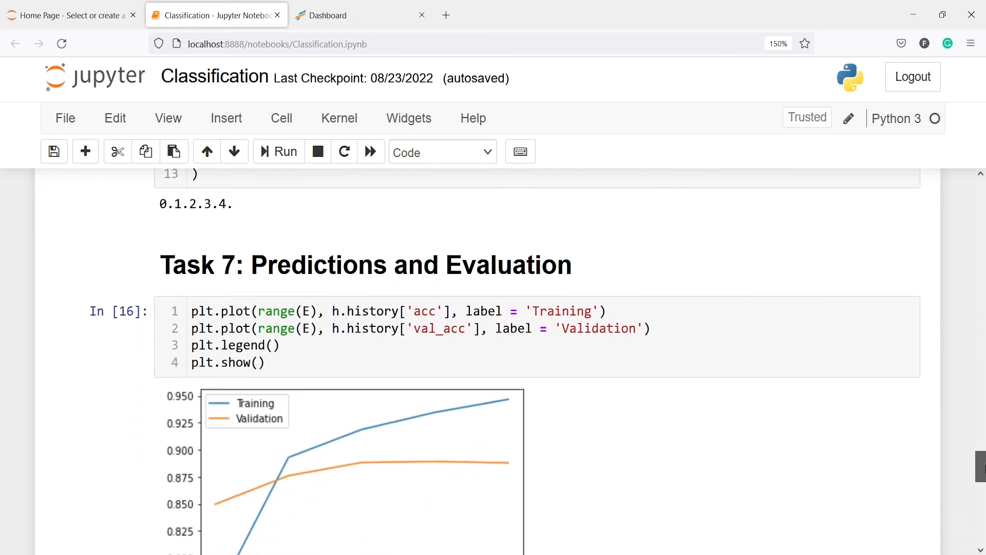
pyautogui.scroll(-3)
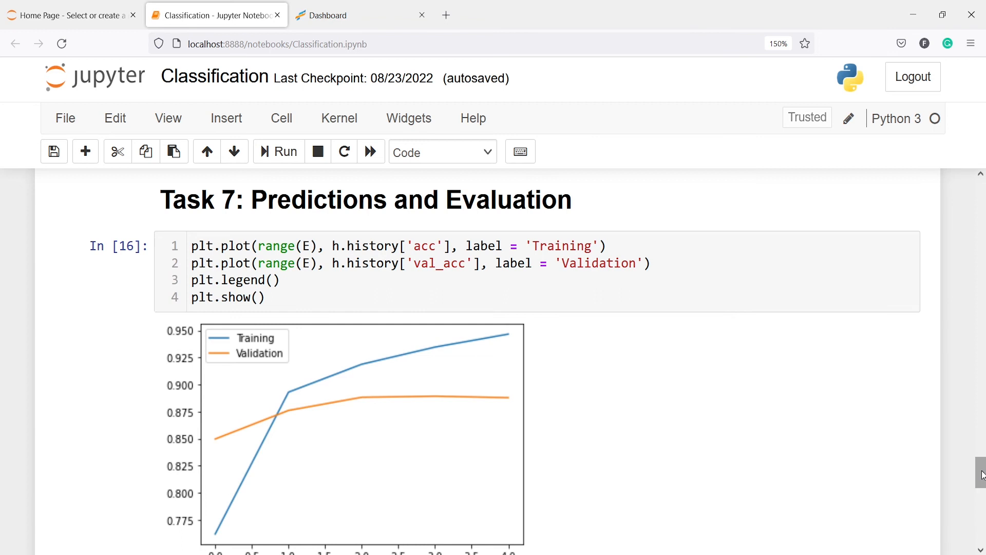
pyautogui.scroll(-3)
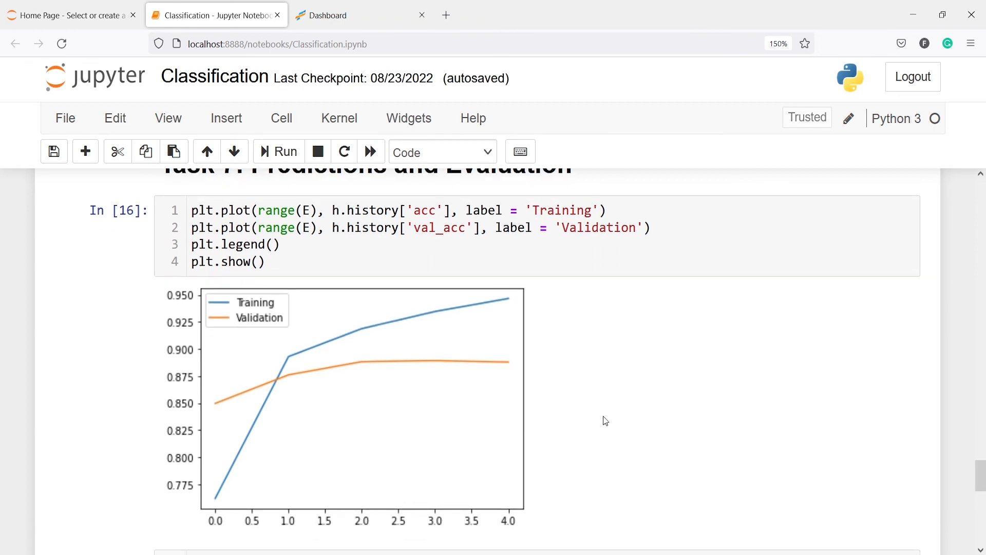
pyautogui.moveTo(482, 311)
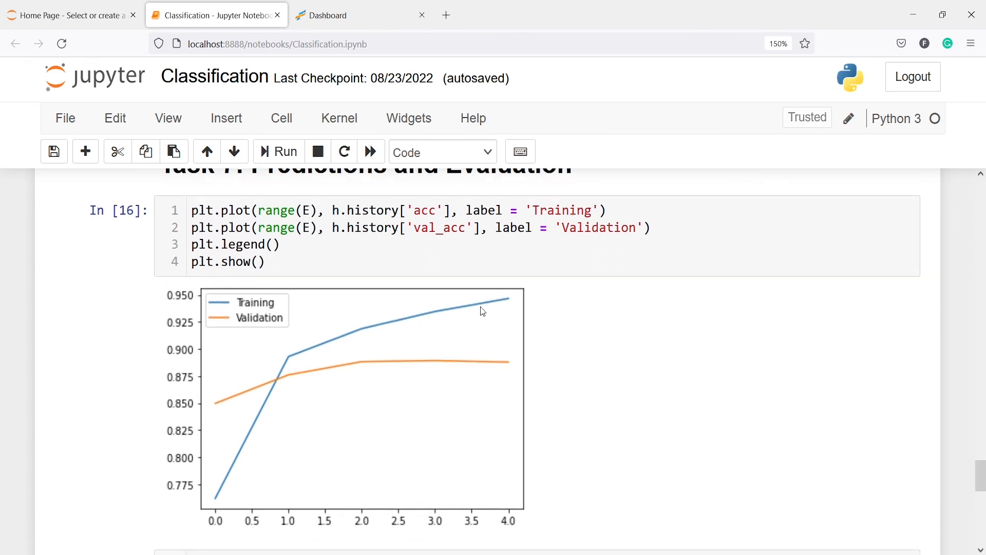
pyautogui.moveTo(758, 393)
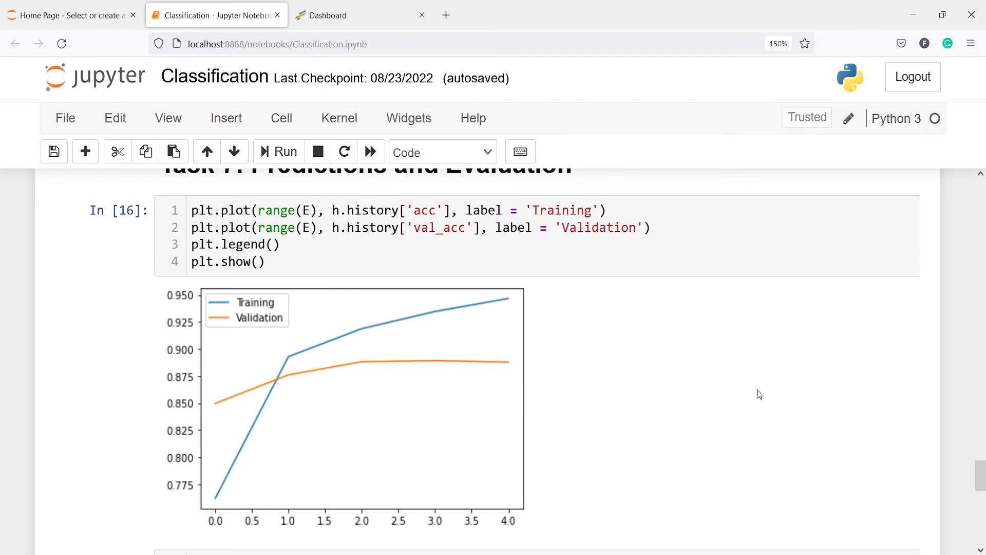
pyautogui.scroll(-3)
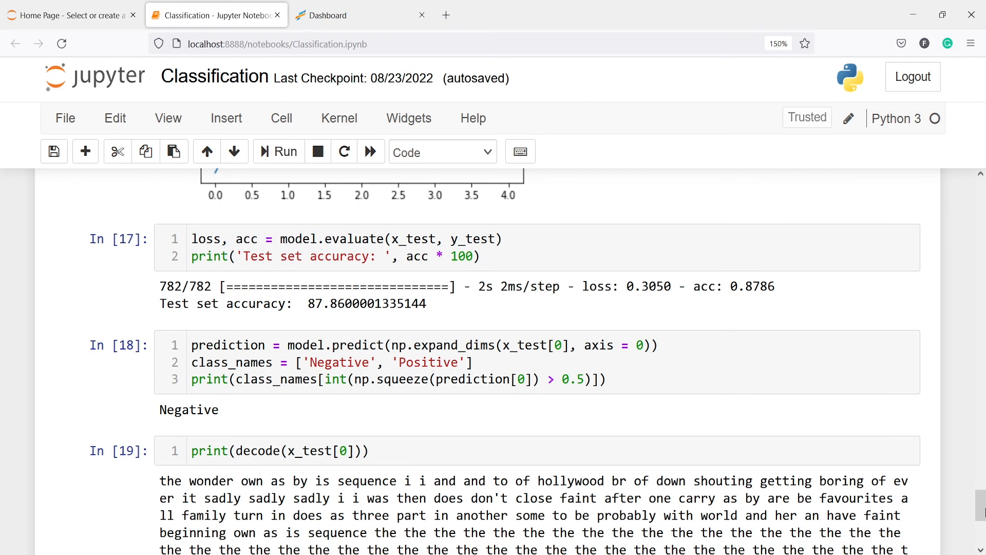
pyautogui.moveTo(450, 331)
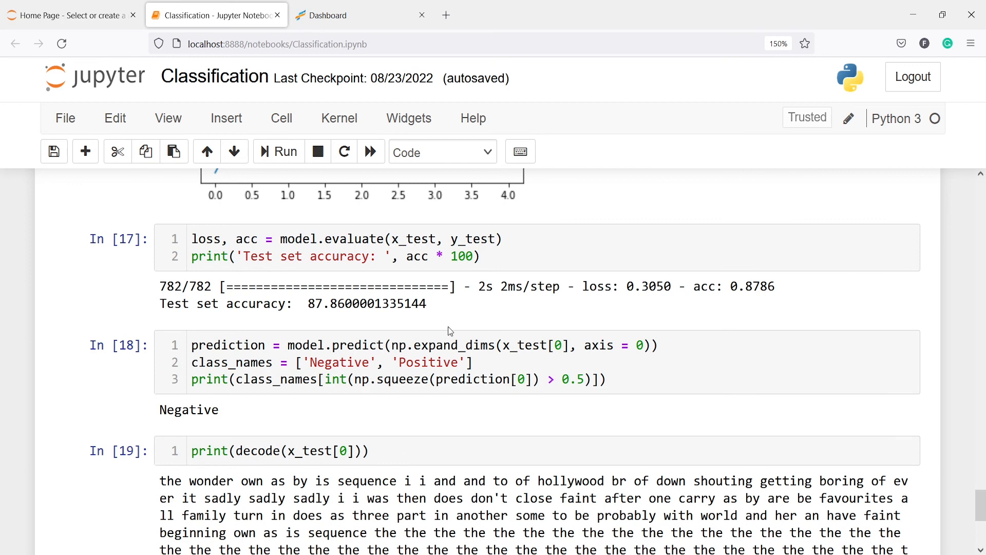
pyautogui.moveTo(627, 305)
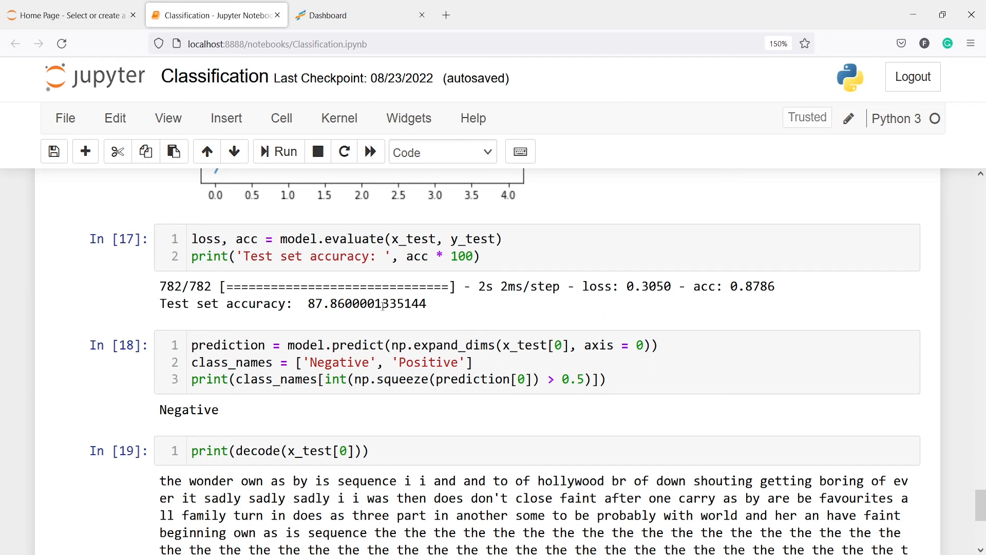
pyautogui.moveTo(414, 321)
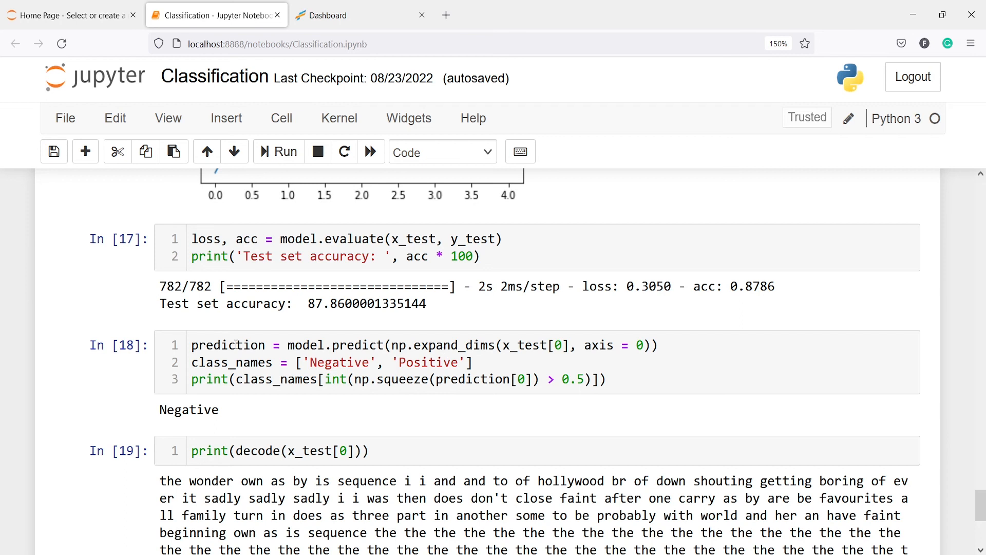
pyautogui.moveTo(276, 386)
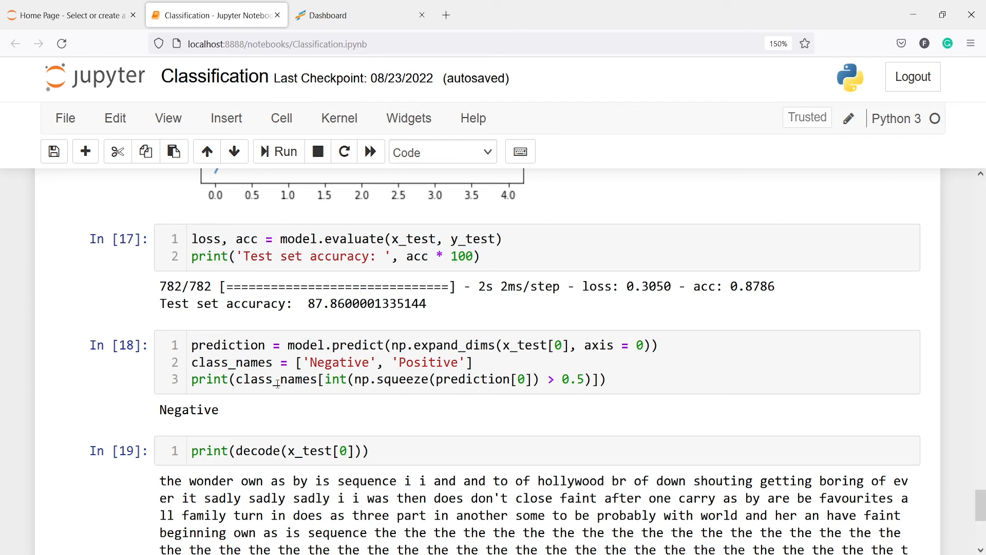
pyautogui.scroll(-3)
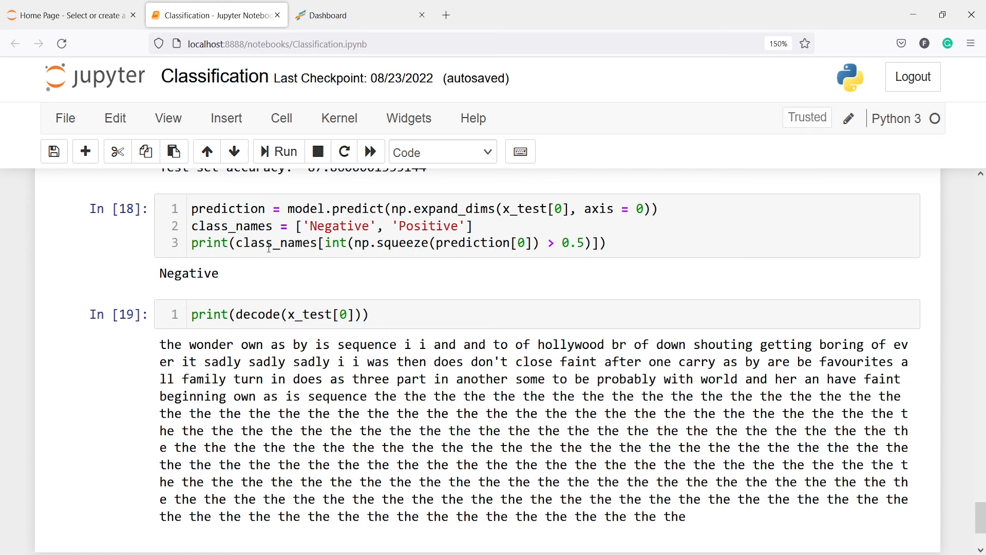
pyautogui.moveTo(257, 265)
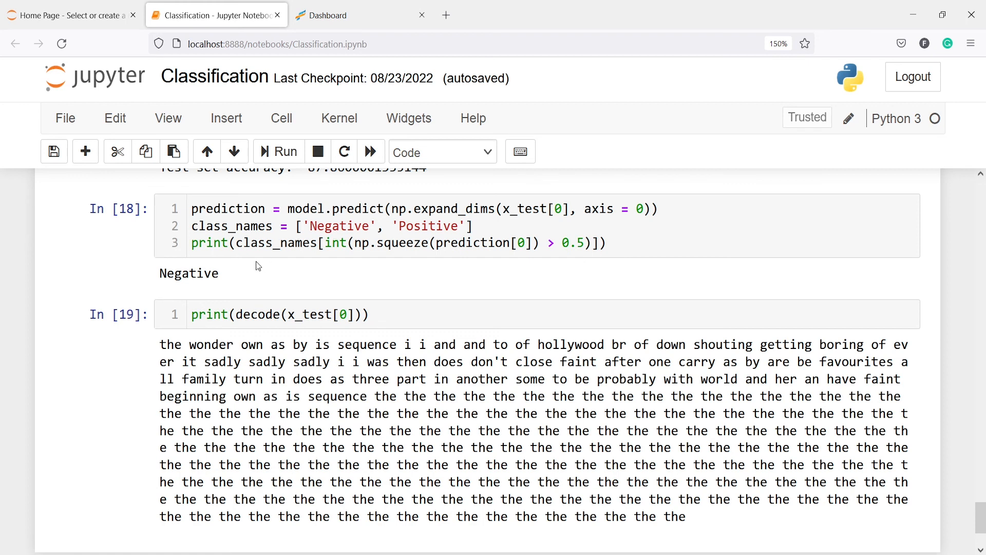
pyautogui.moveTo(517, 272)
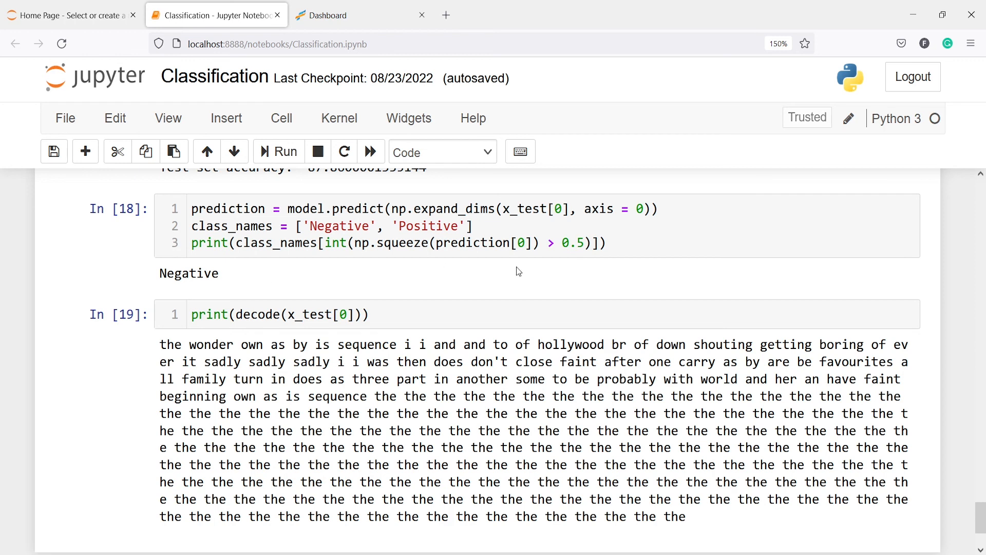
pyautogui.moveTo(319, 314)
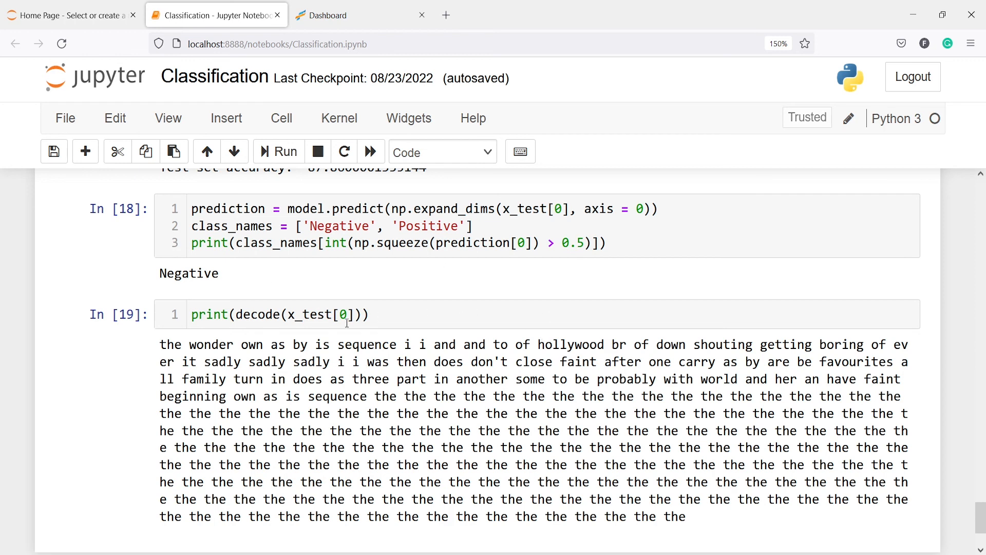
pyautogui.moveTo(809, 381)
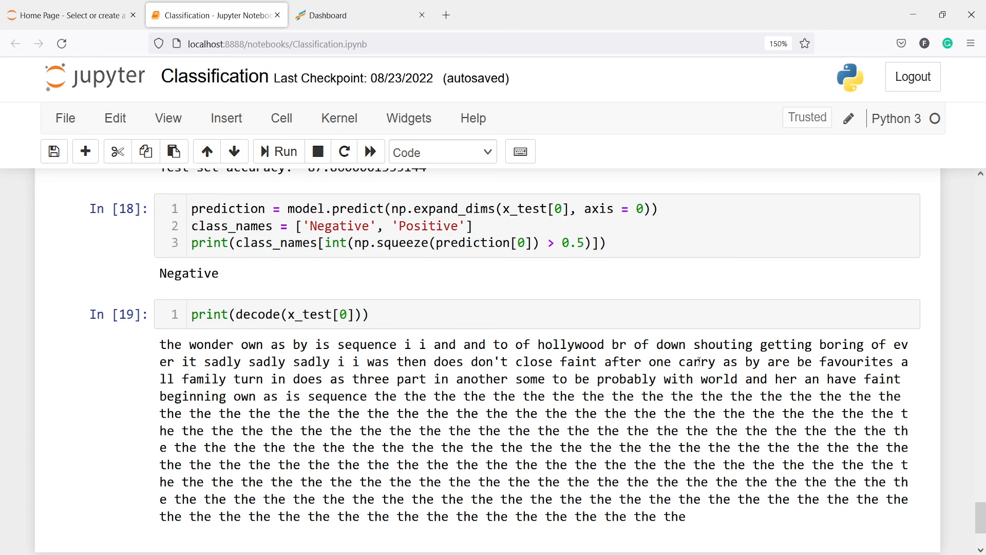
pyautogui.moveTo(782, 362)
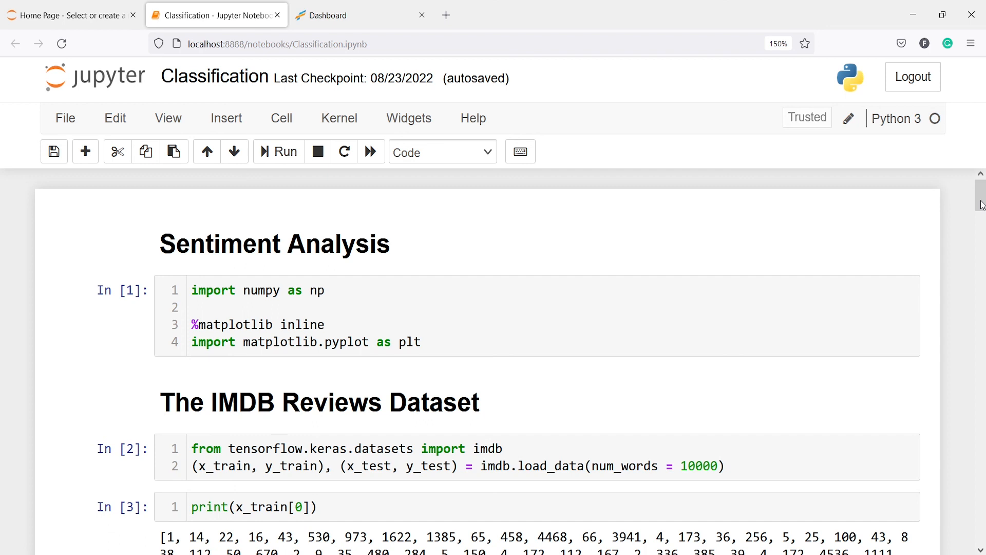
pyautogui.moveTo(465, 384)
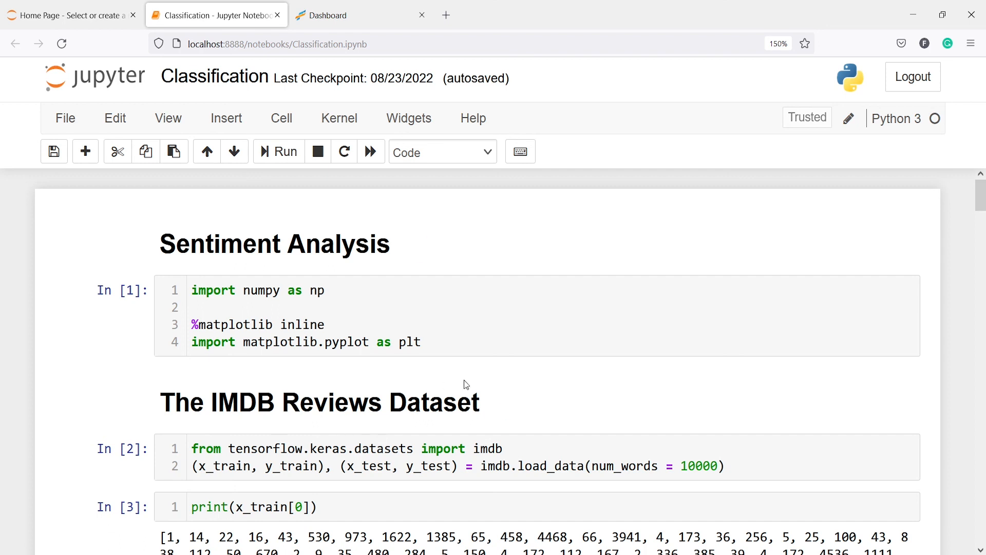